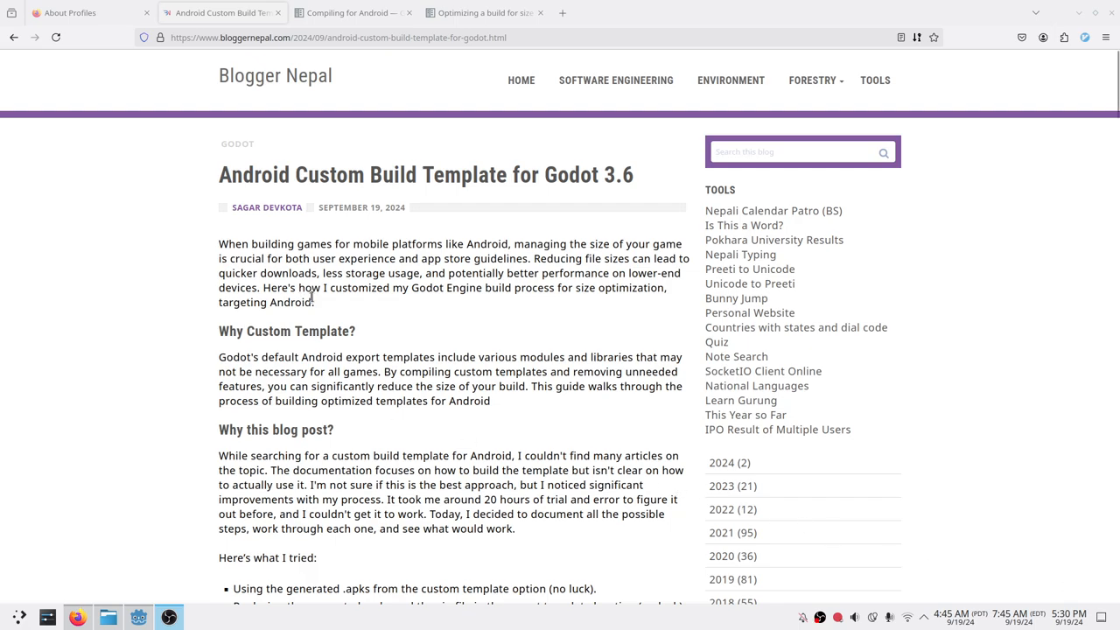
pyautogui.moveTo(364, 320)
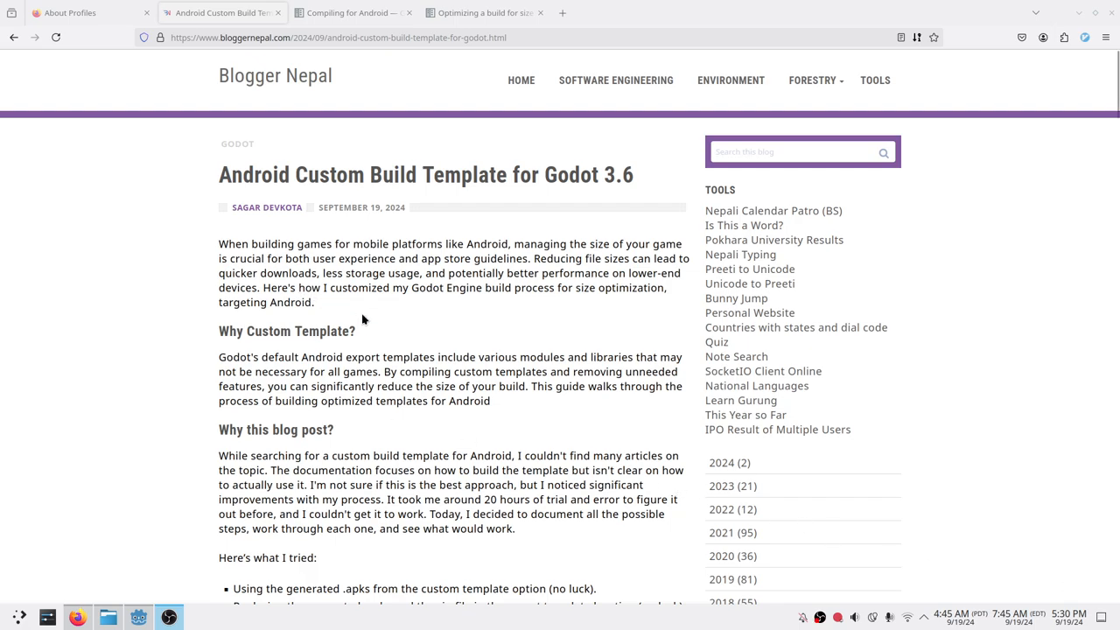
pyautogui.moveTo(464, 372)
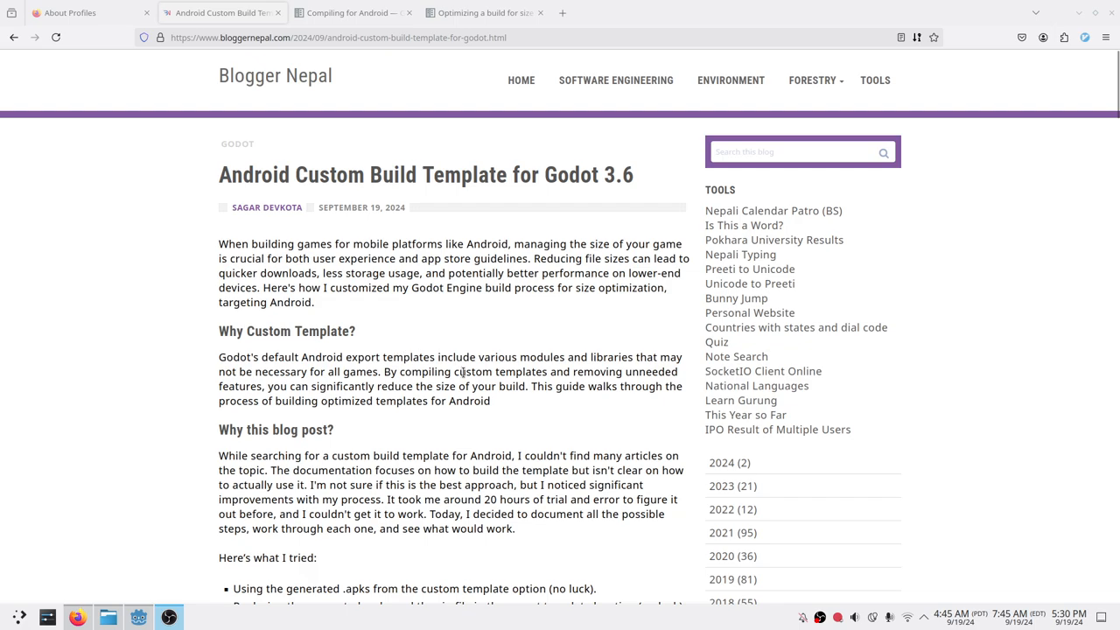
pyautogui.moveTo(423, 306)
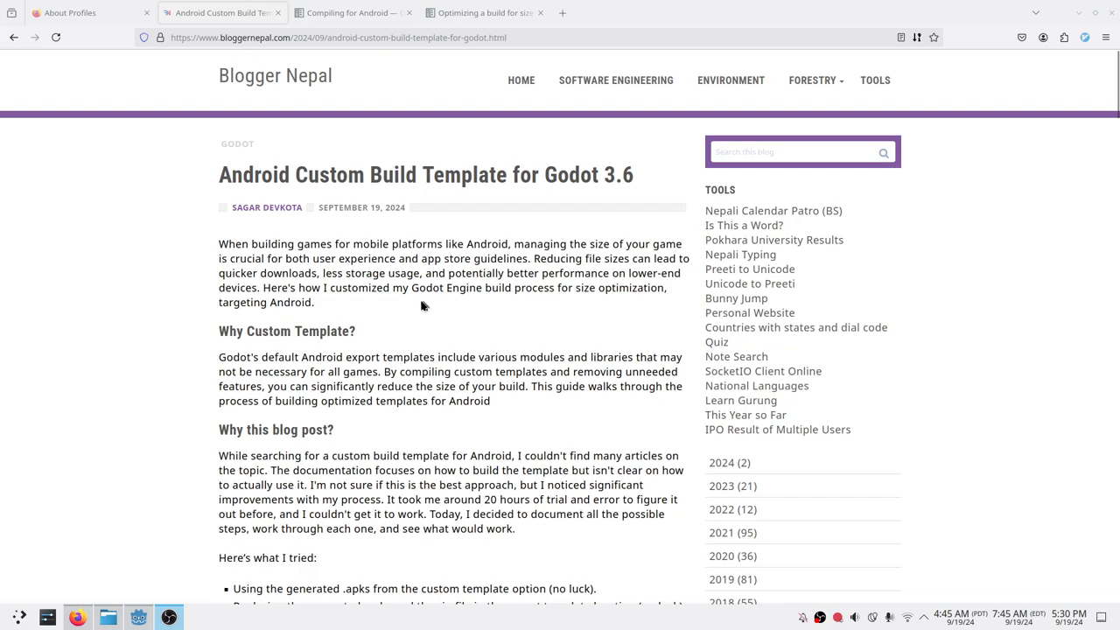
# - Switch Firefox to the Godot 3.6 'Compiling for Android' documentation
pyautogui.click(484, 13)
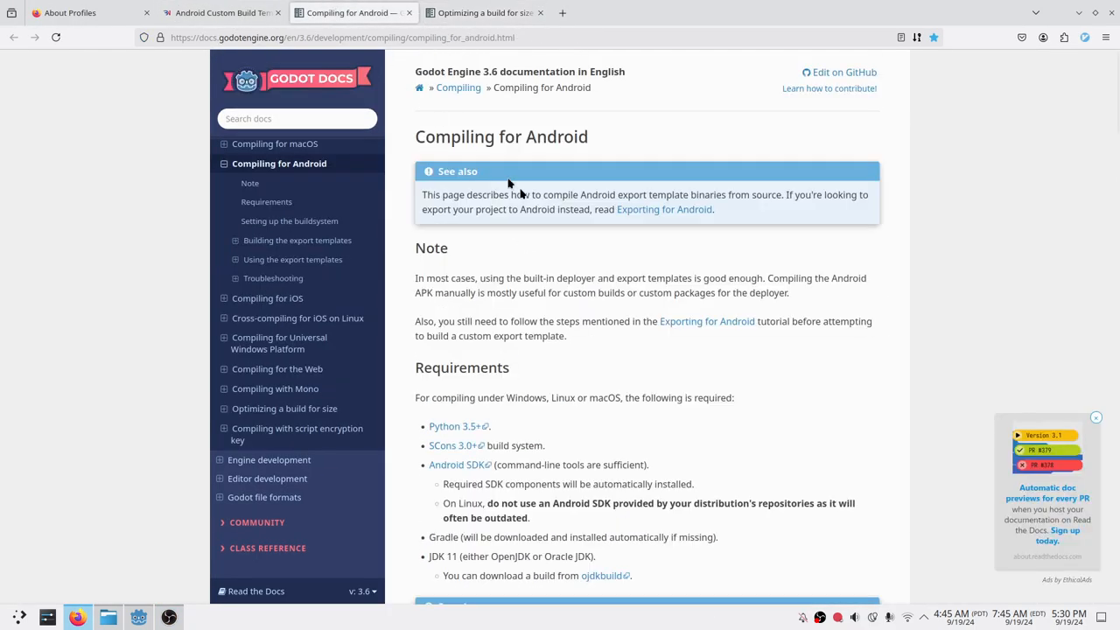
# - Review the debug template build commands in the docs, then return to the custom build template blog post
pyautogui.scroll(-3)
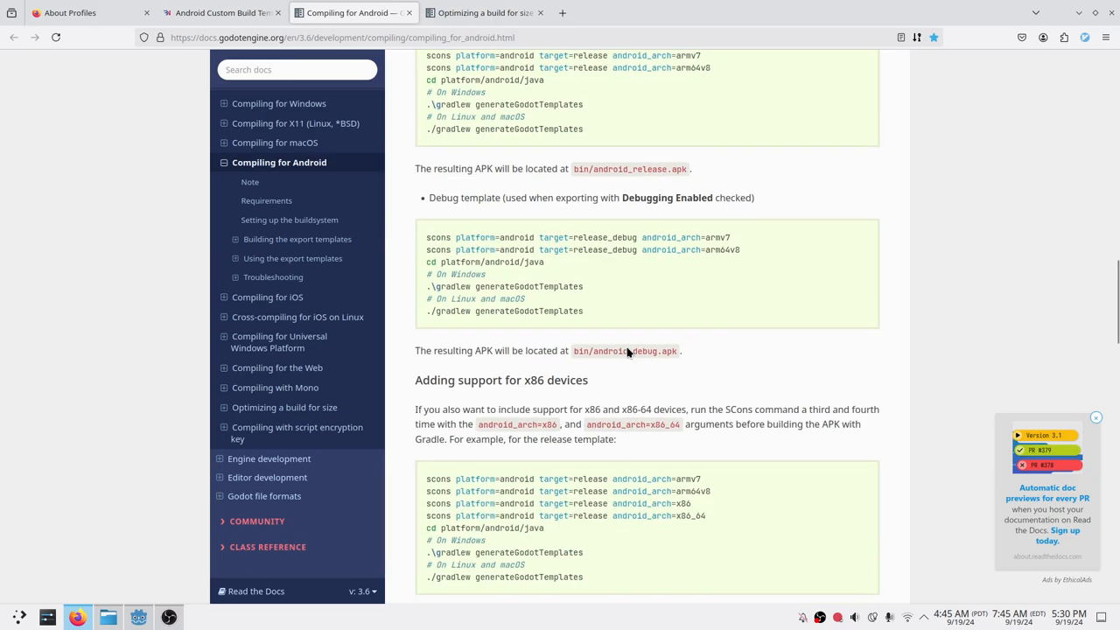
pyautogui.moveTo(428, 232); pyautogui.dragTo(584, 306)
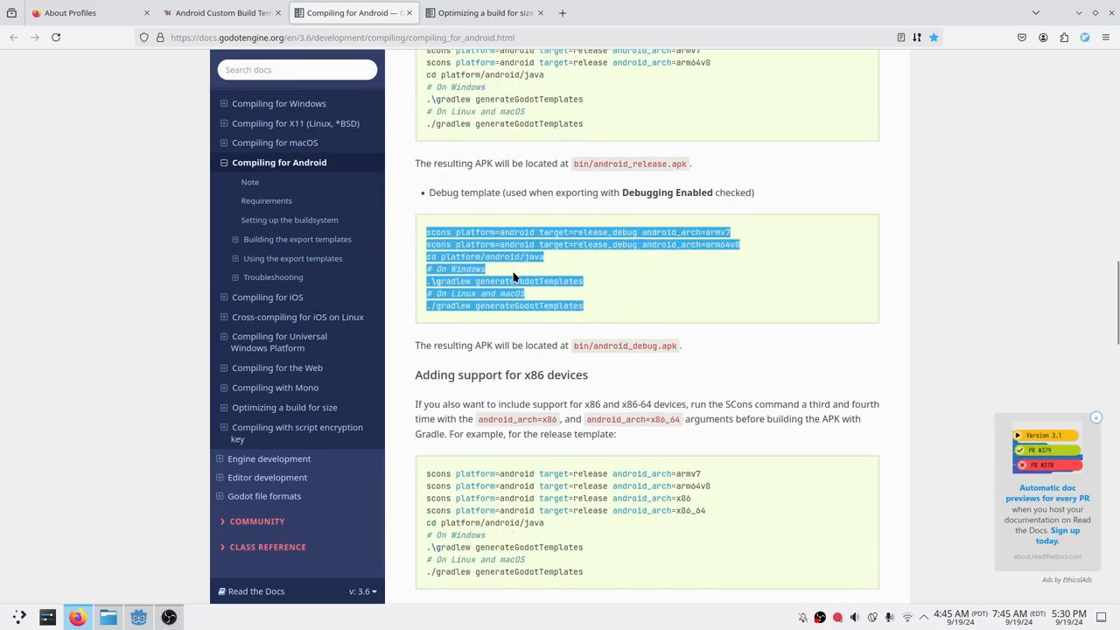
pyautogui.scroll(-3)
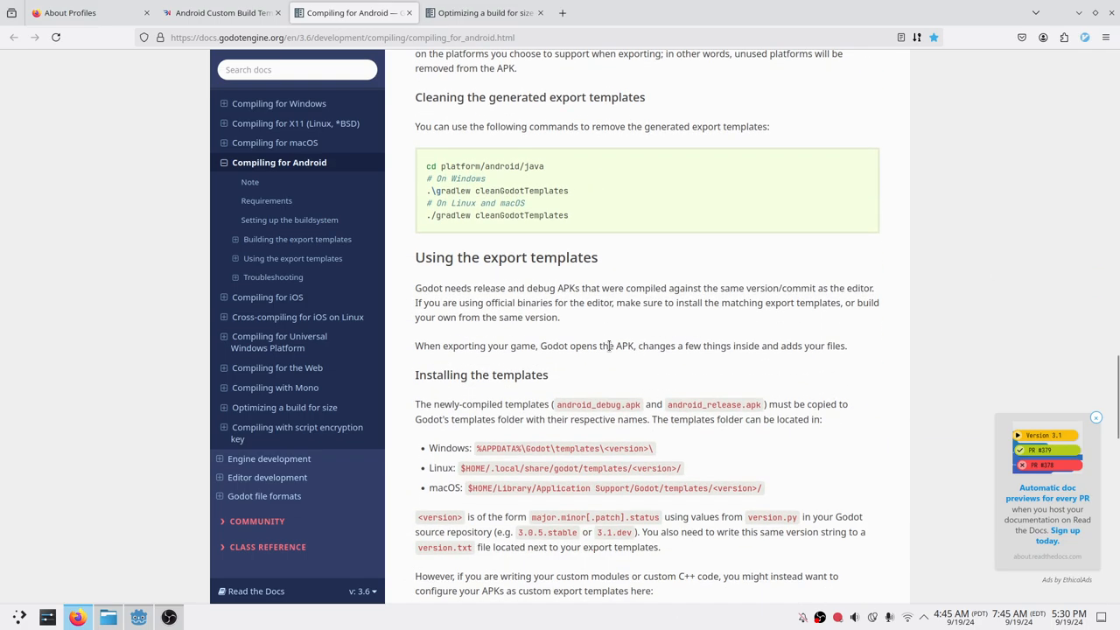
pyautogui.scroll(-3)
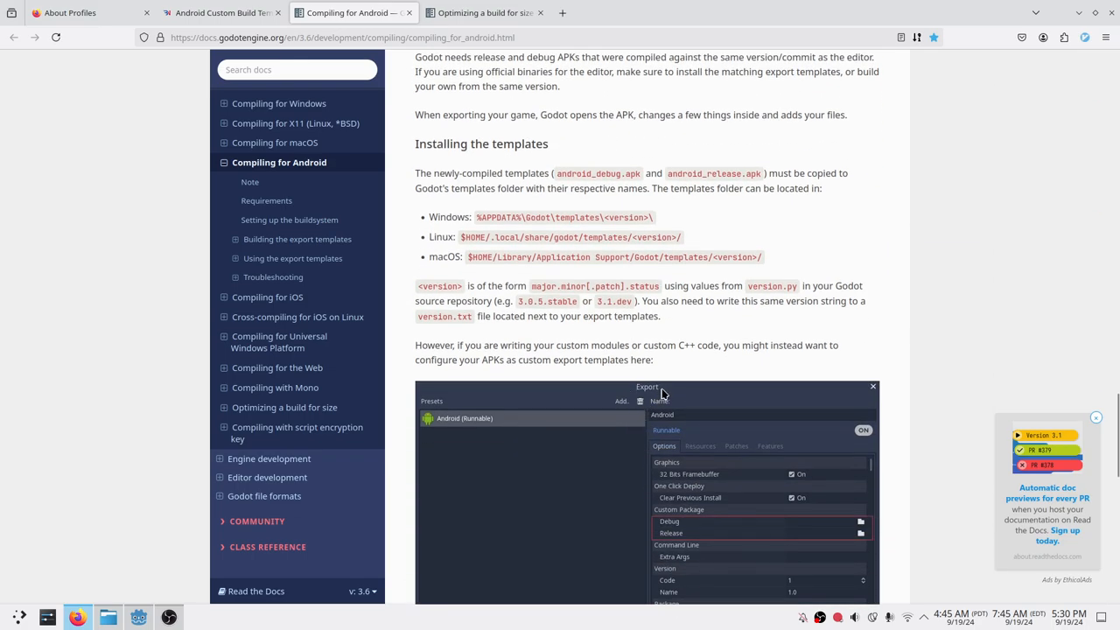
pyautogui.scroll(-3)
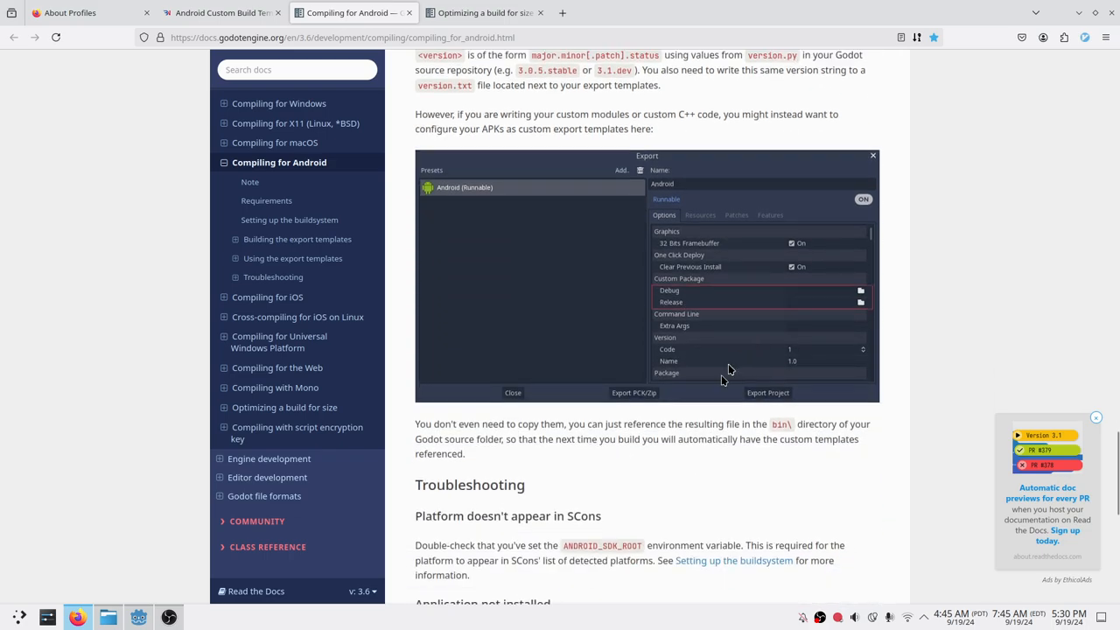
pyautogui.moveTo(639, 383)
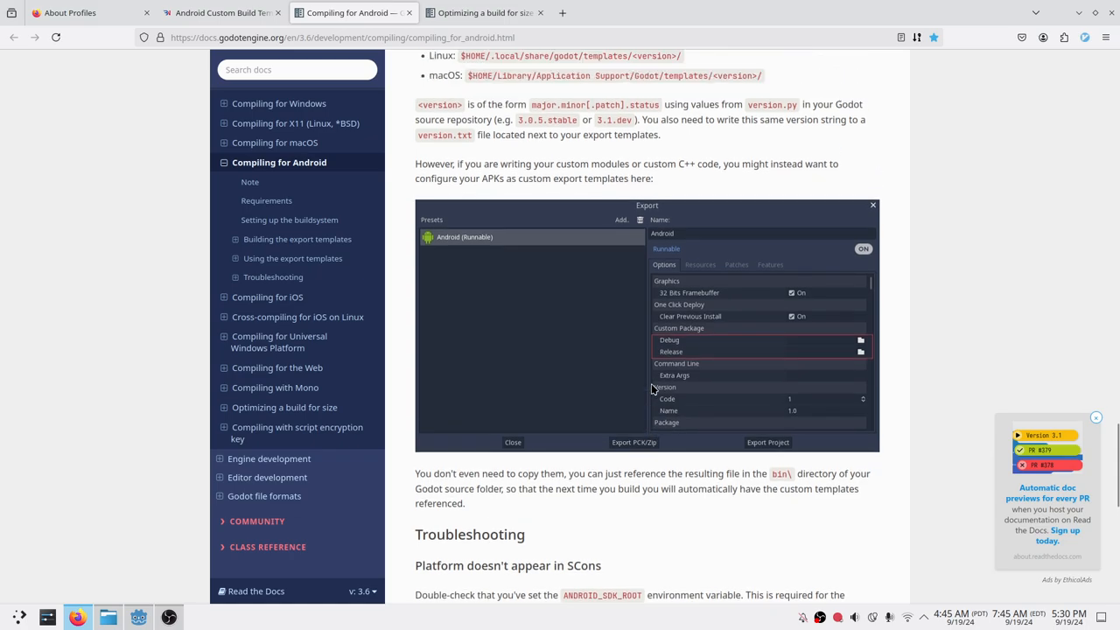
pyautogui.scroll(3)
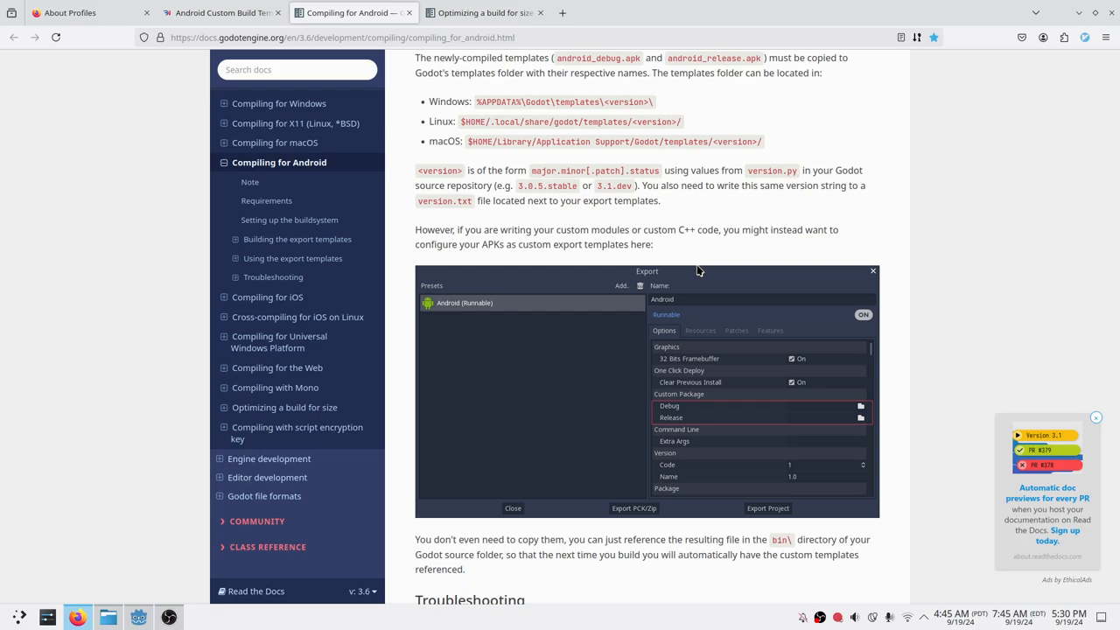
pyautogui.moveTo(616, 196)
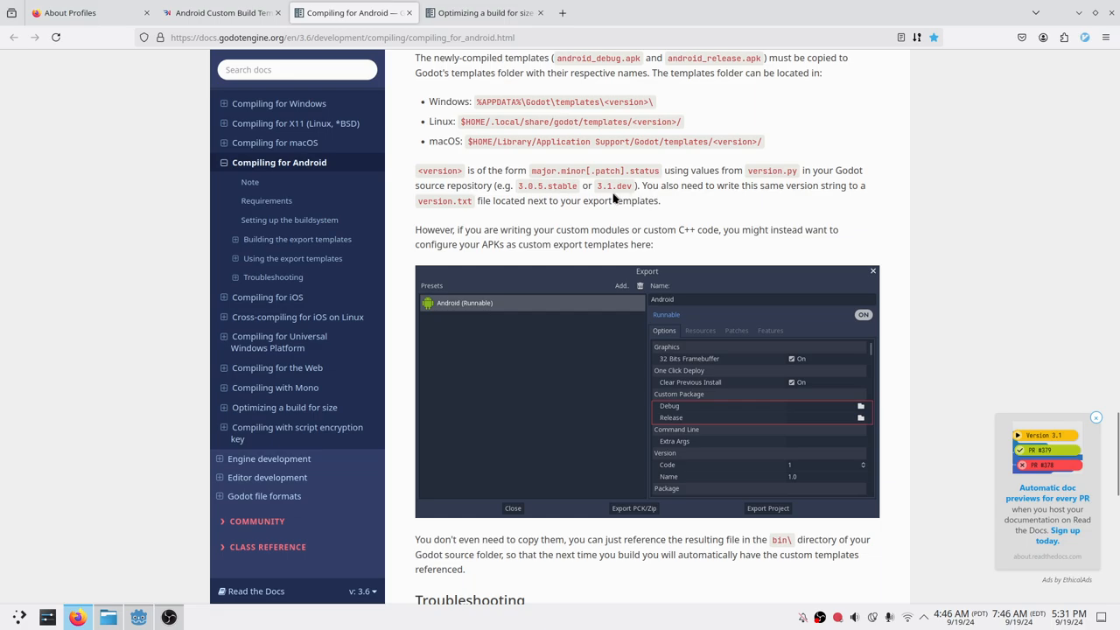
pyautogui.moveTo(536, 182)
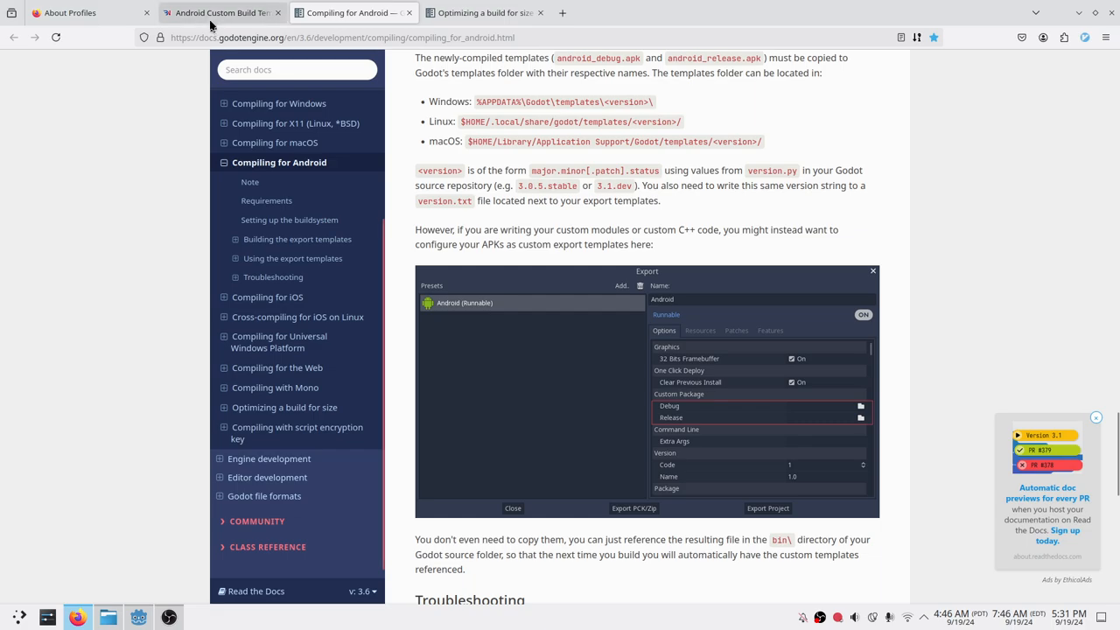
pyautogui.moveTo(621, 156)
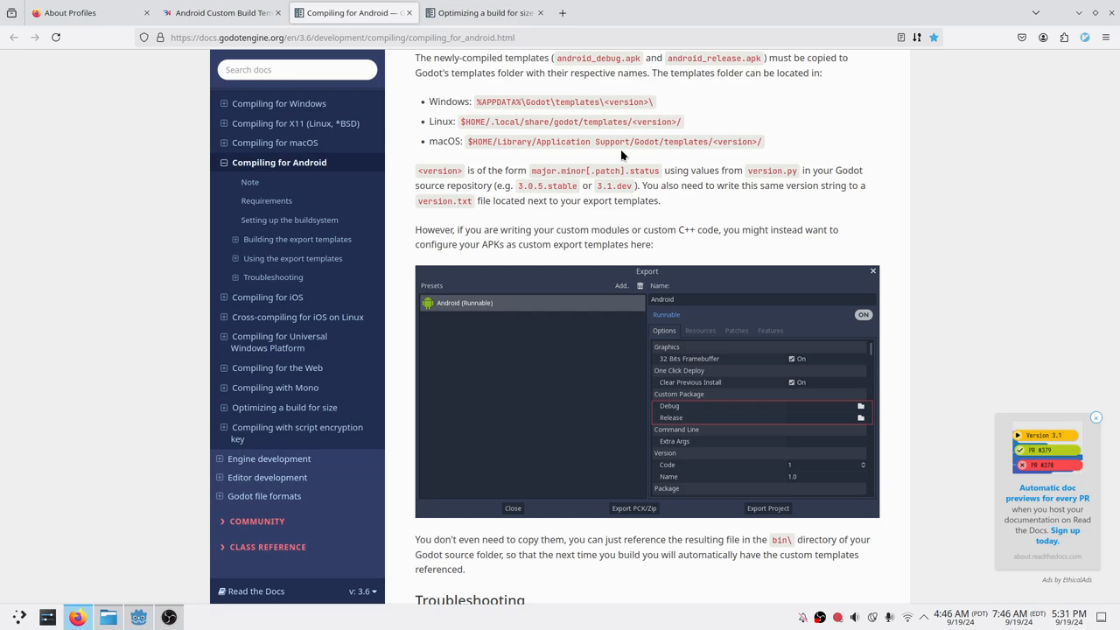
pyautogui.moveTo(553, 168)
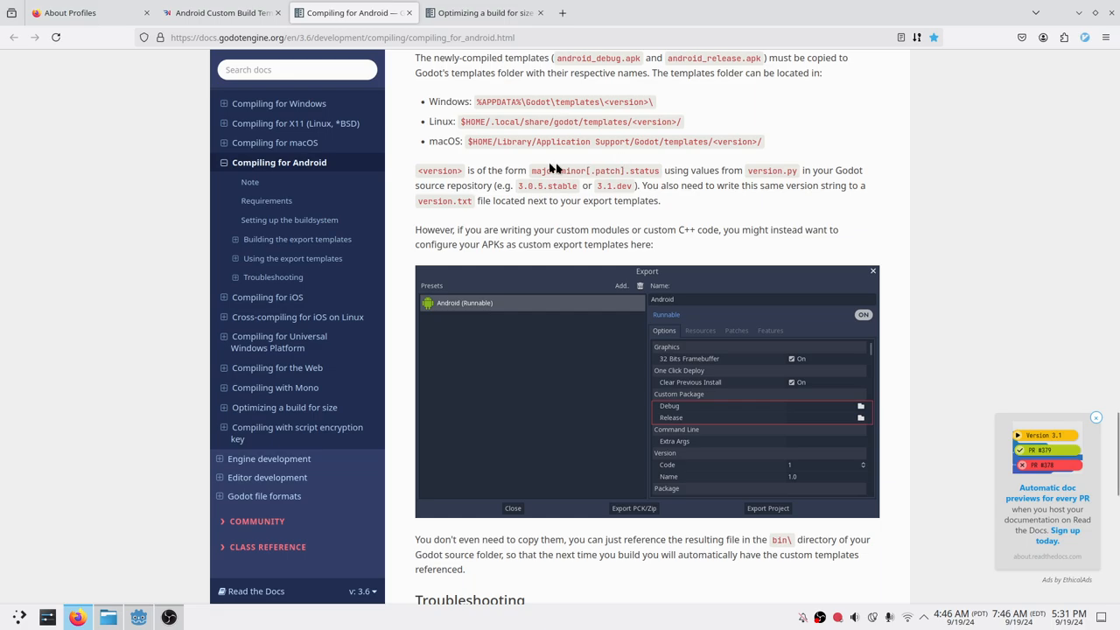
pyautogui.click(221, 12)
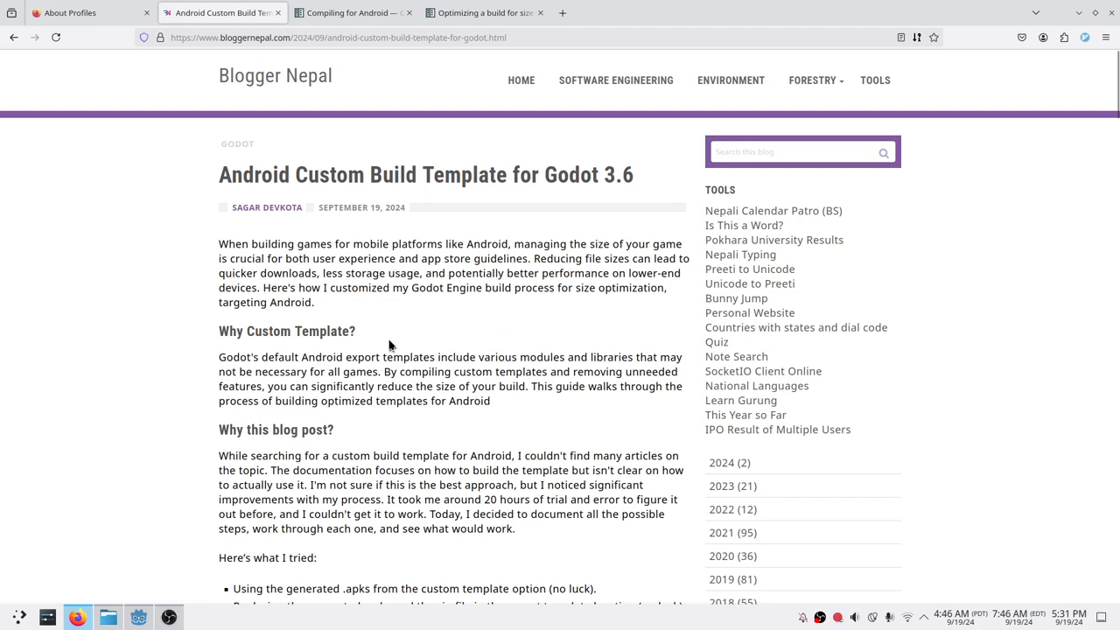
pyautogui.moveTo(438, 348)
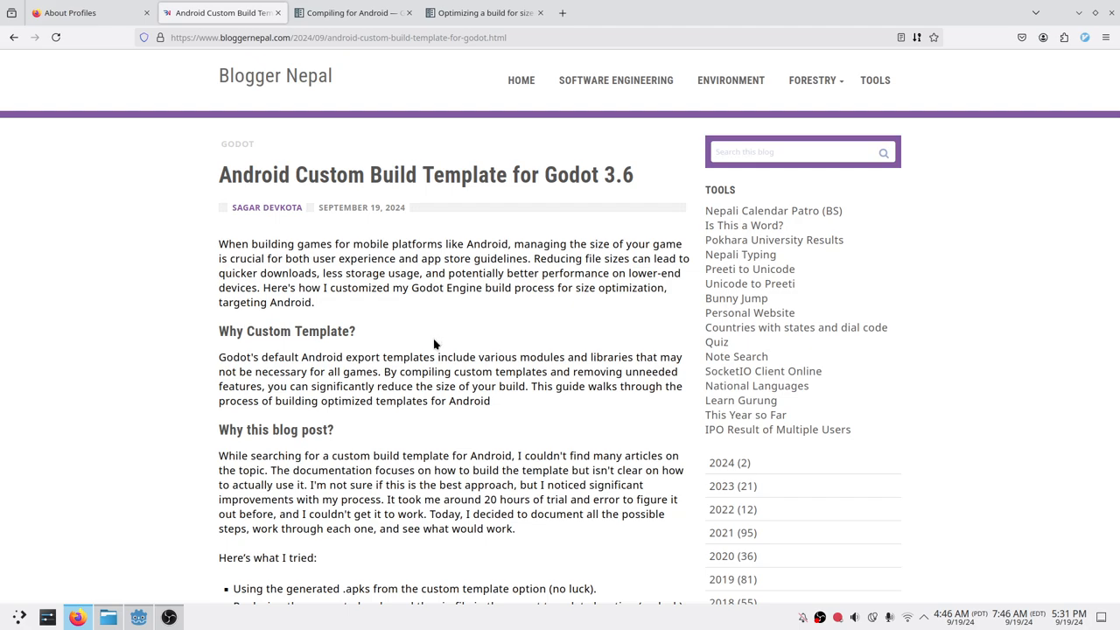
pyautogui.scroll(-3)
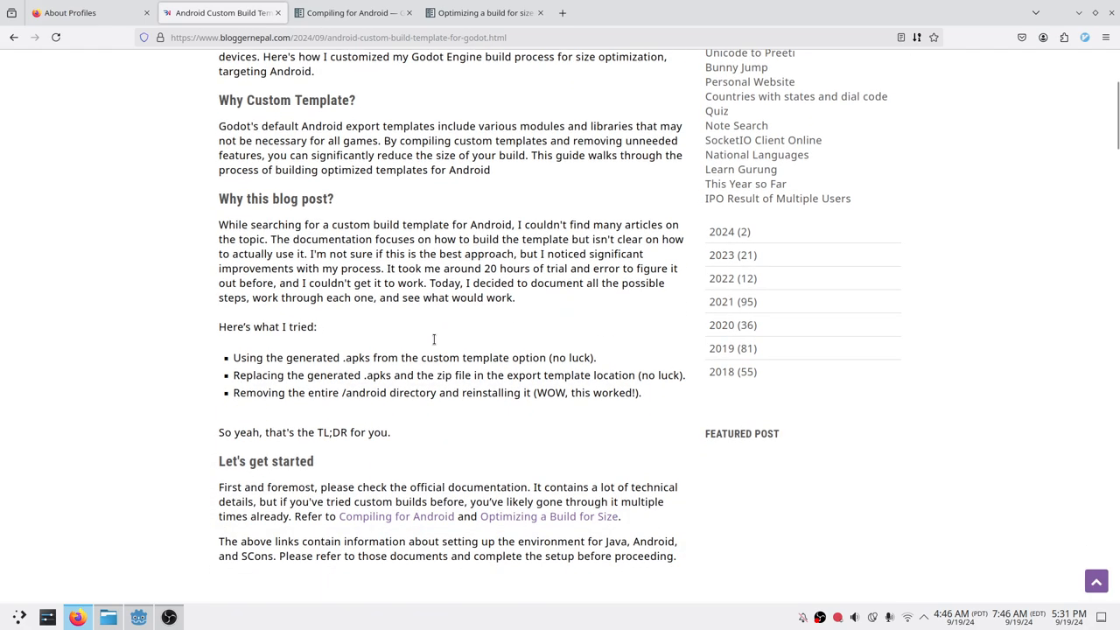
pyautogui.scroll(-3)
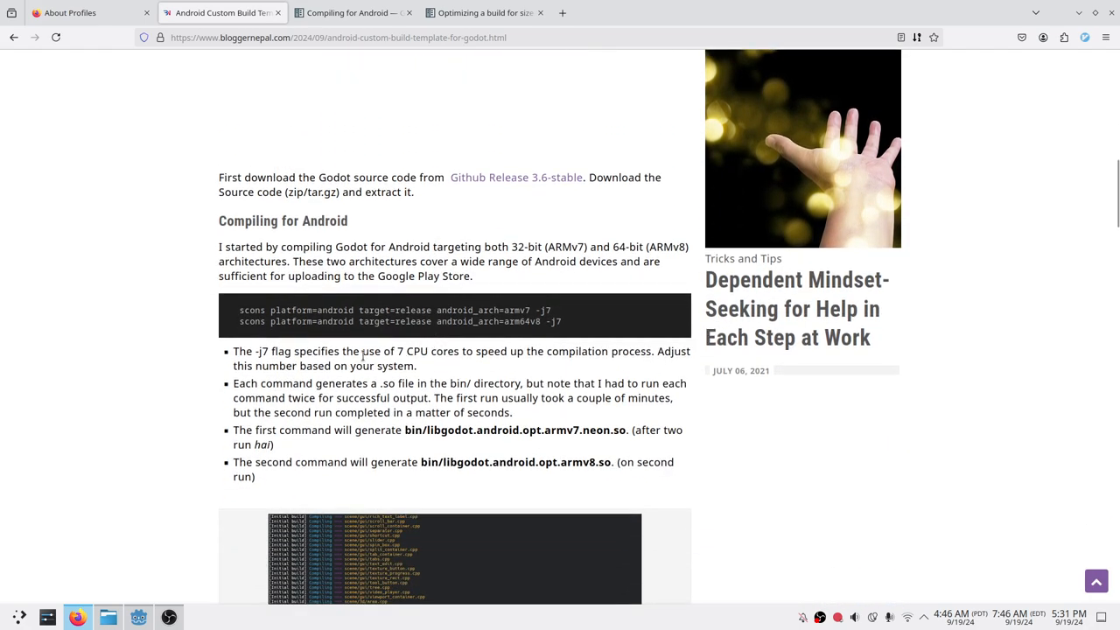
pyautogui.moveTo(240, 309); pyautogui.dragTo(560, 321)
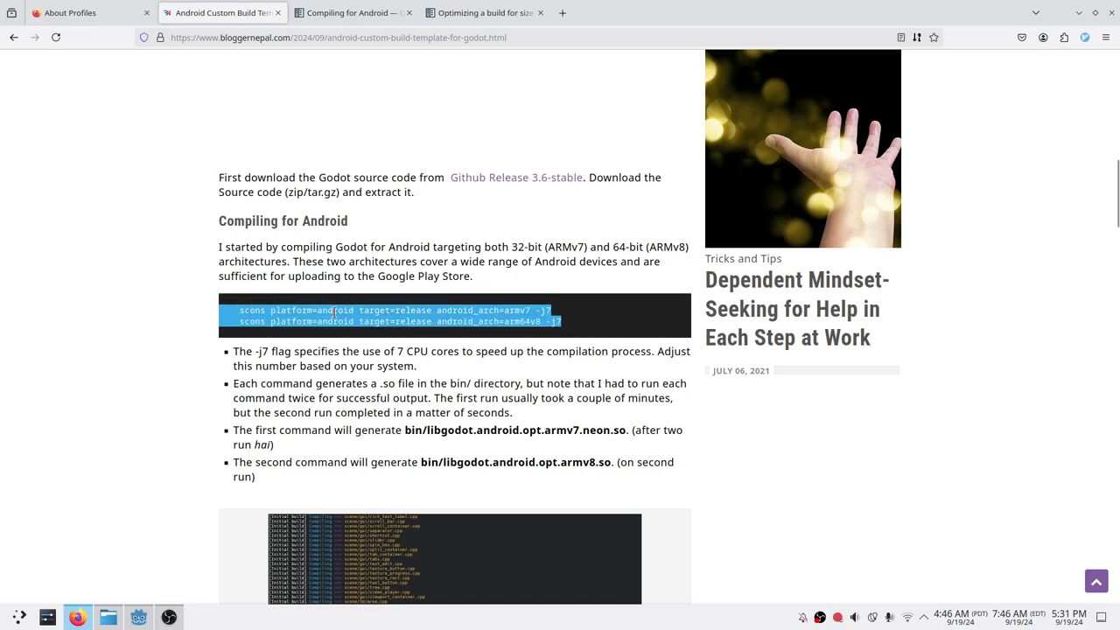
pyautogui.click(415, 315)
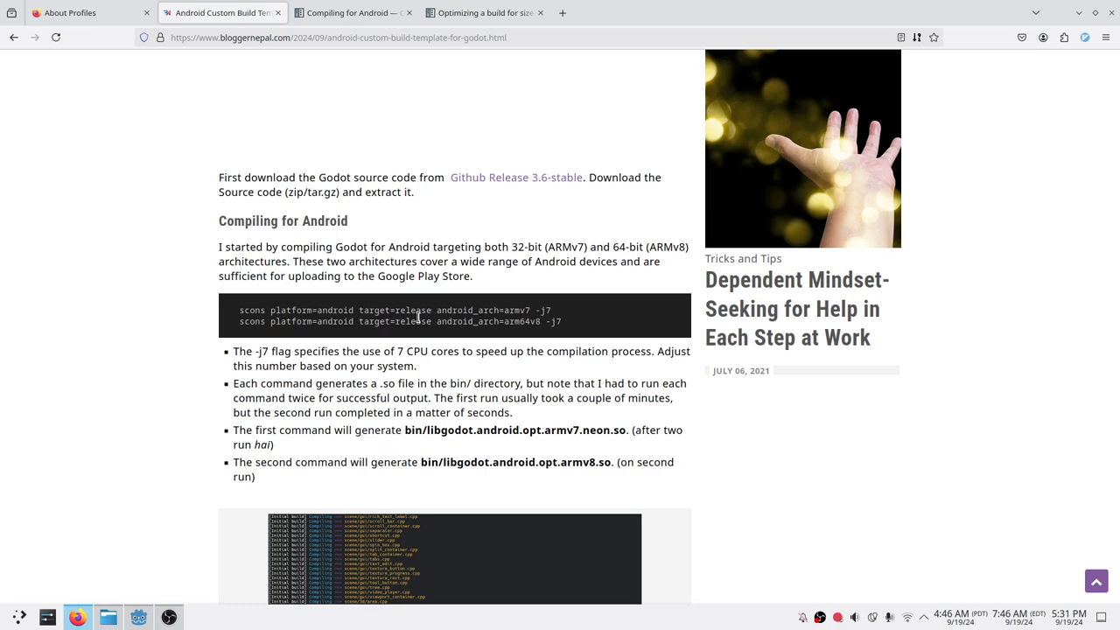
pyautogui.scroll(-3)
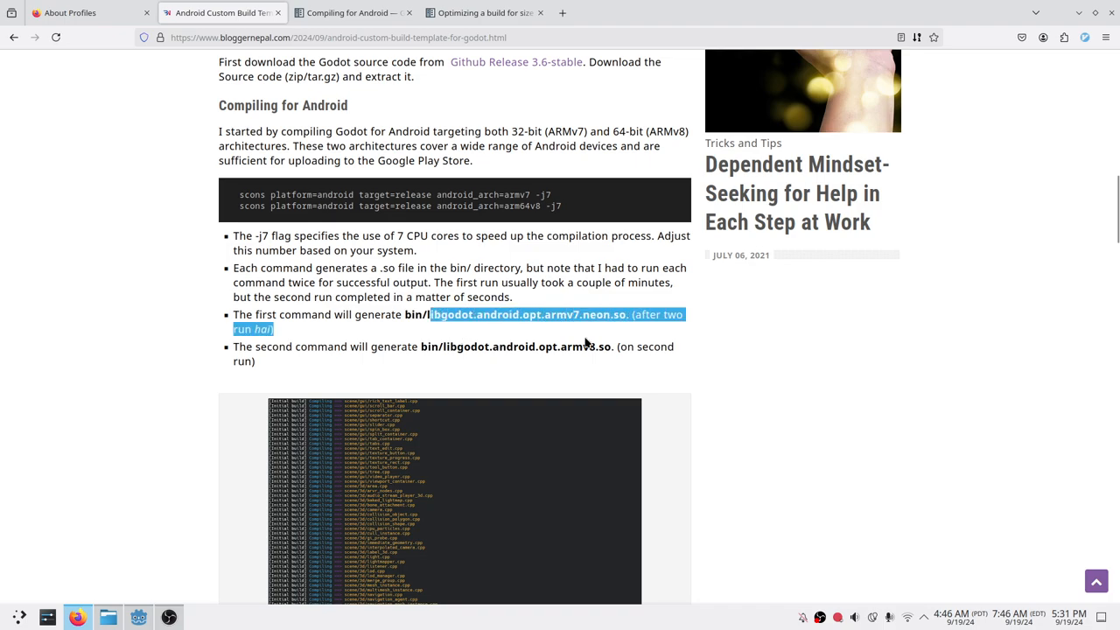
pyautogui.scroll(-3)
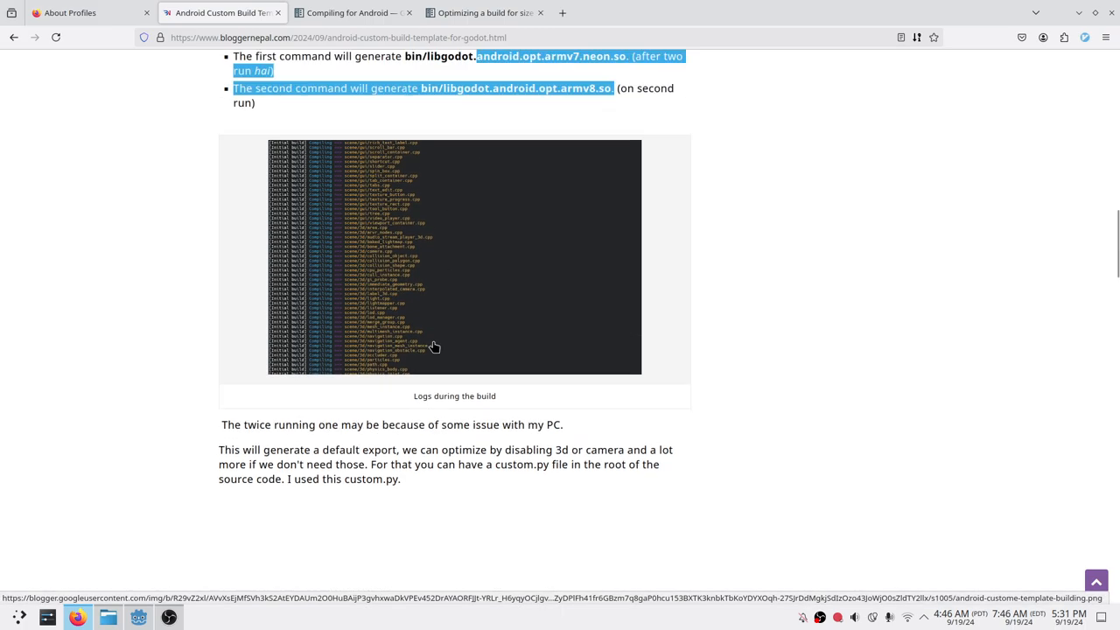
pyautogui.scroll(-3)
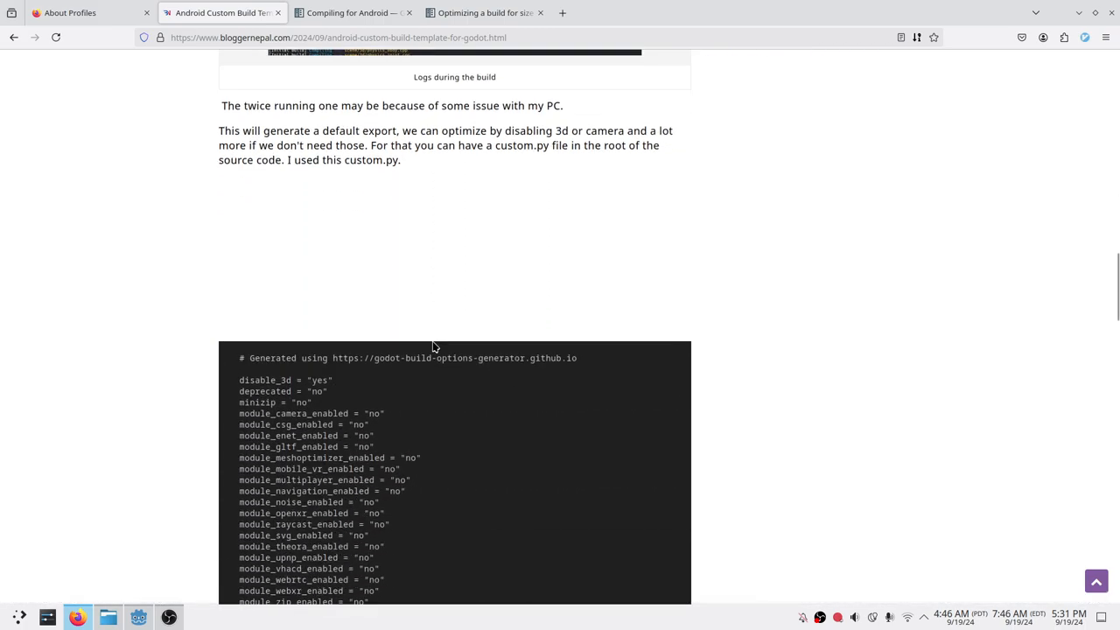
pyautogui.scroll(-3)
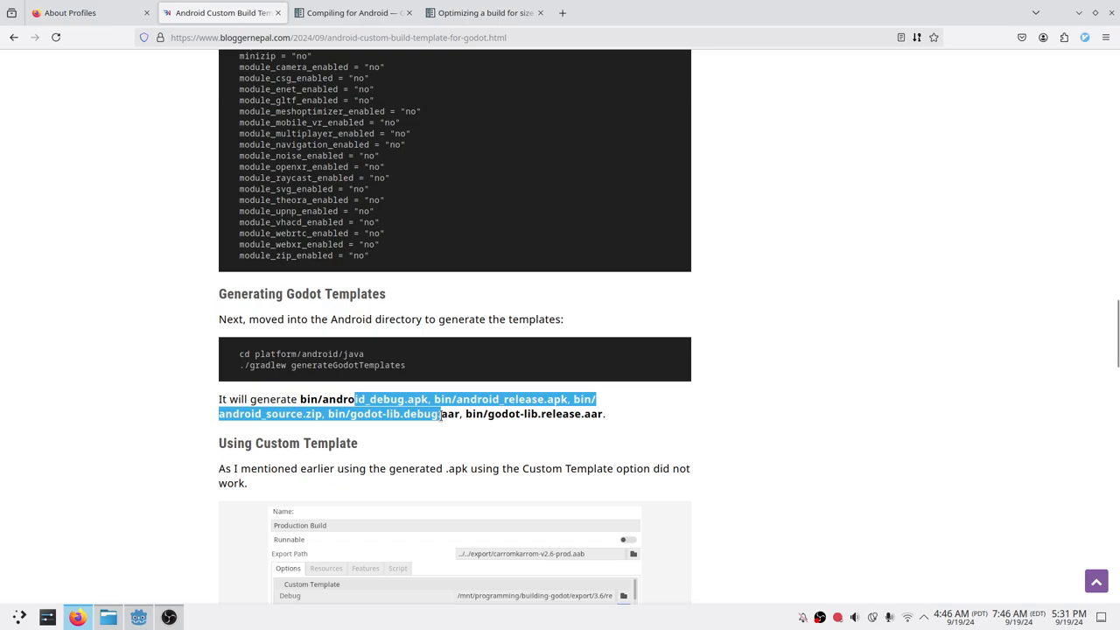
# - Read down to 'Using Custom Template - The working way', then switch to the Dolphin file manager
pyautogui.scroll(-3)
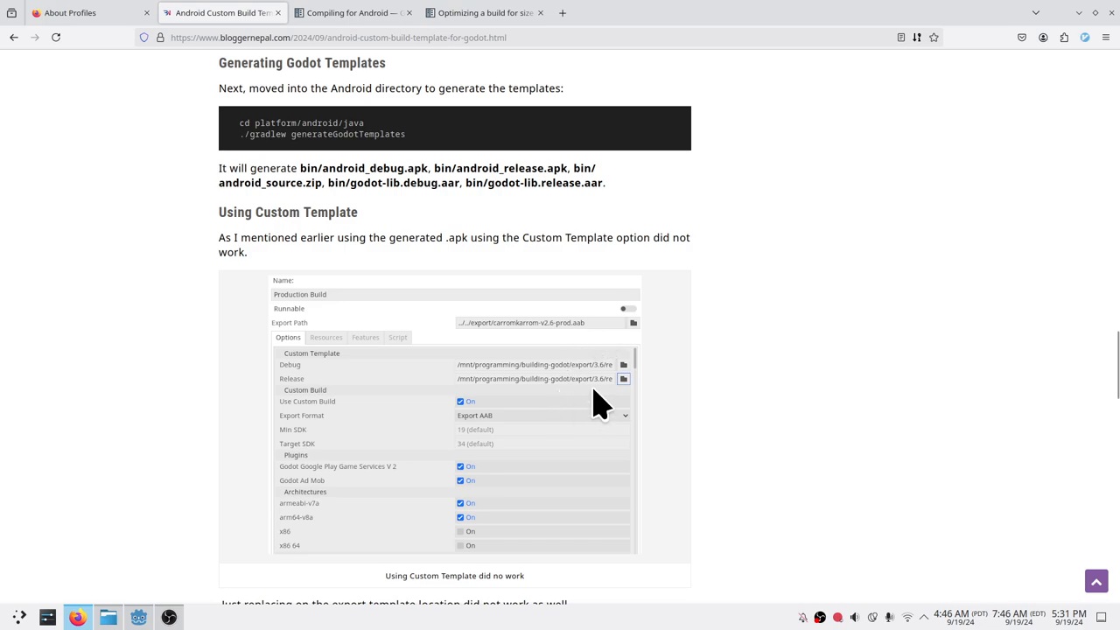
pyautogui.moveTo(593, 392)
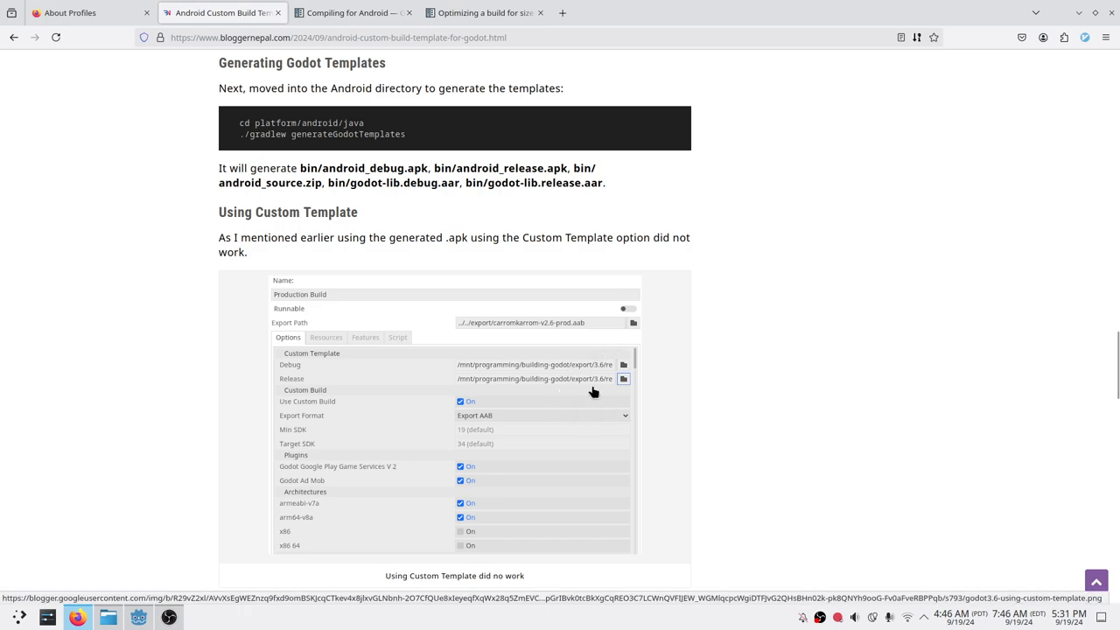
pyautogui.scroll(-3)
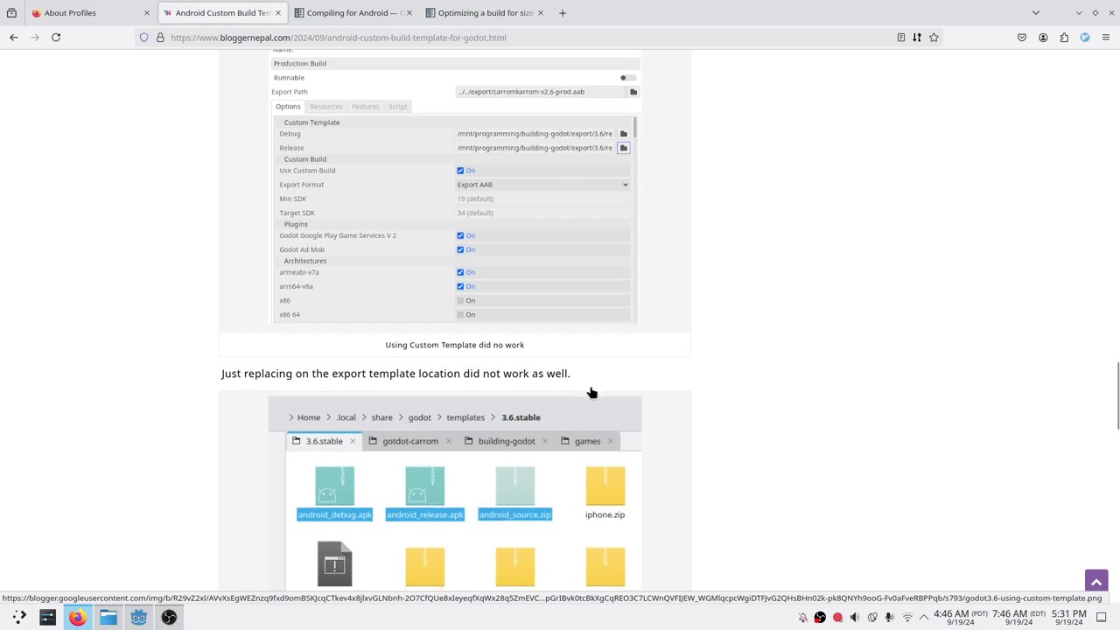
pyautogui.scroll(-3)
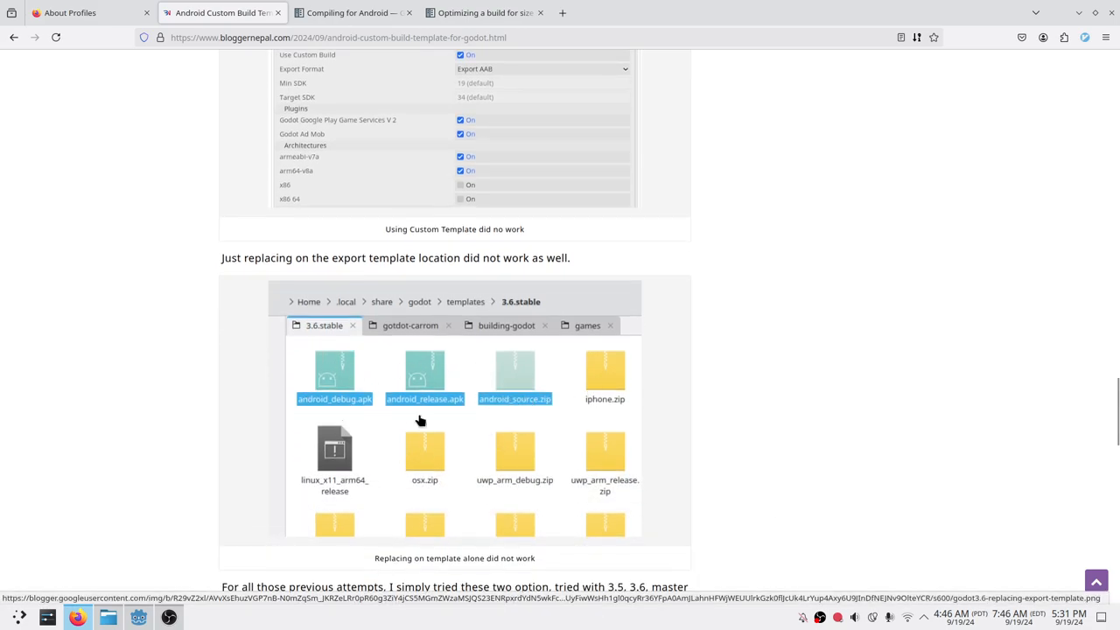
pyautogui.moveTo(394, 410)
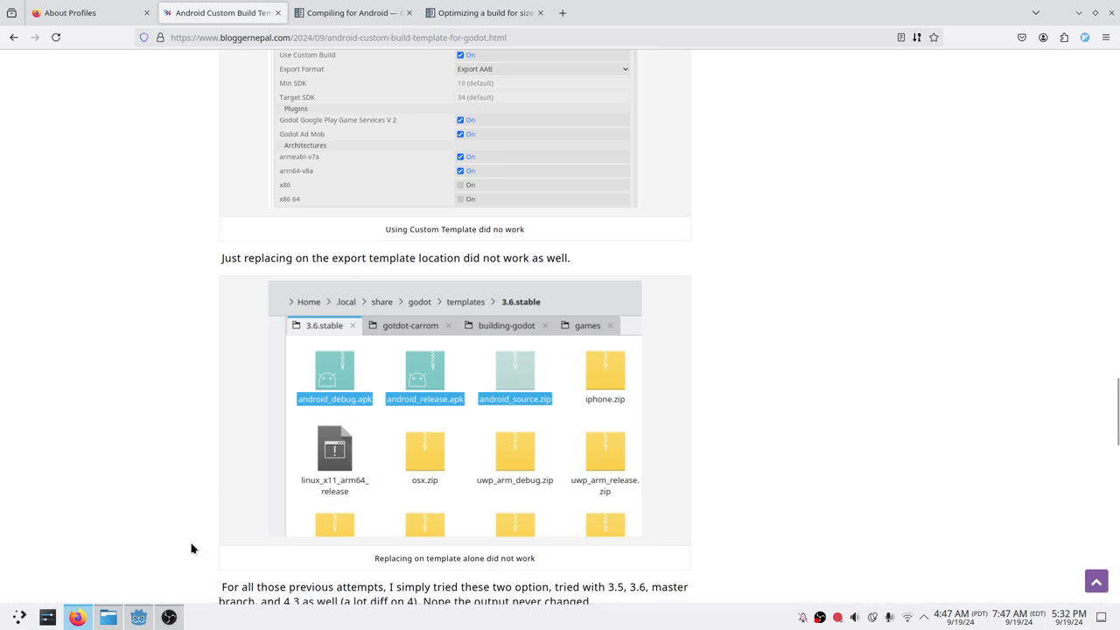
pyautogui.scroll(3)
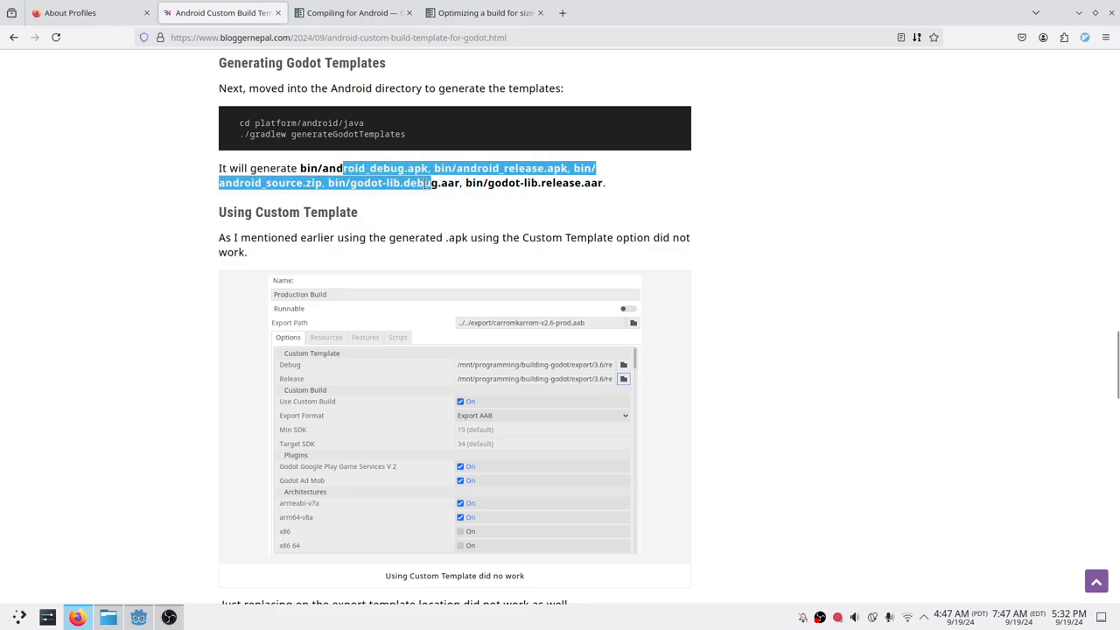
pyautogui.scroll(-3)
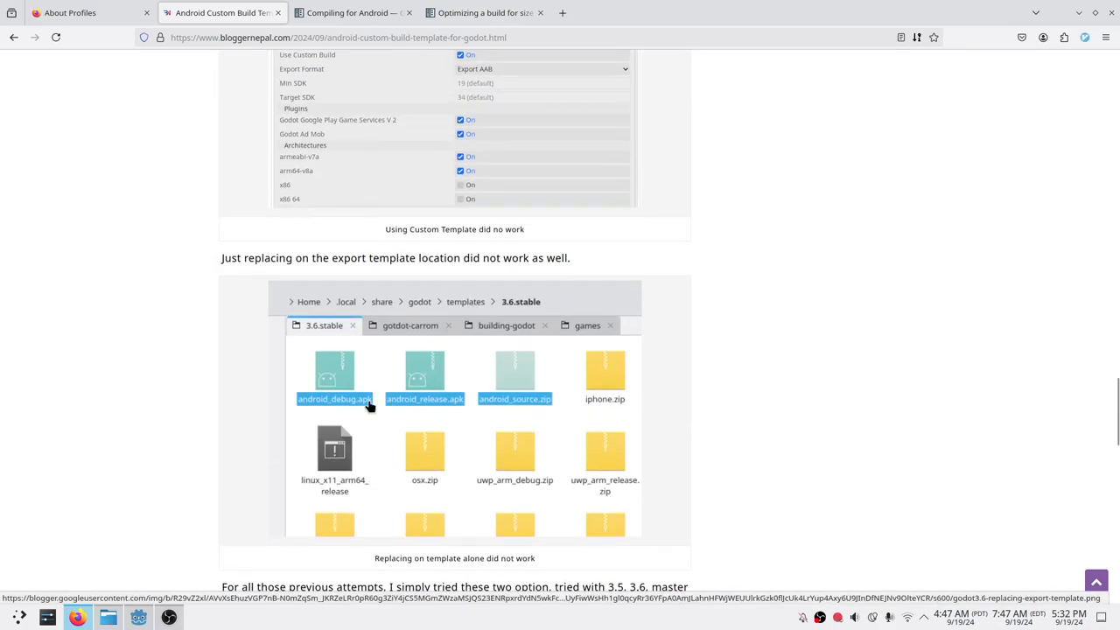
pyautogui.scroll(-3)
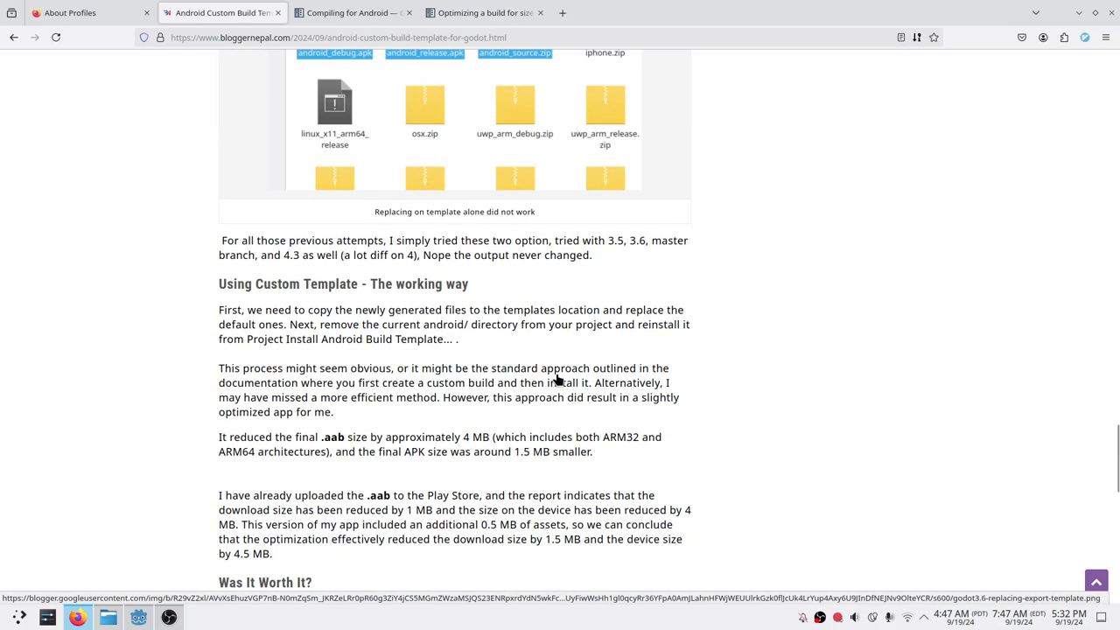
pyautogui.scroll(-3)
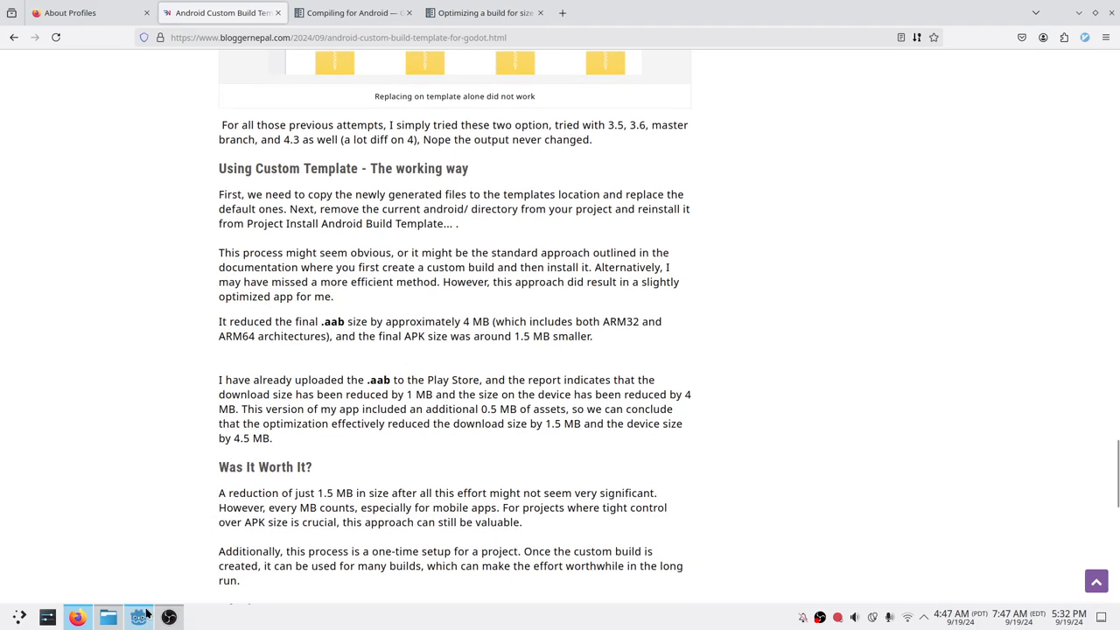
pyautogui.click(138, 617)
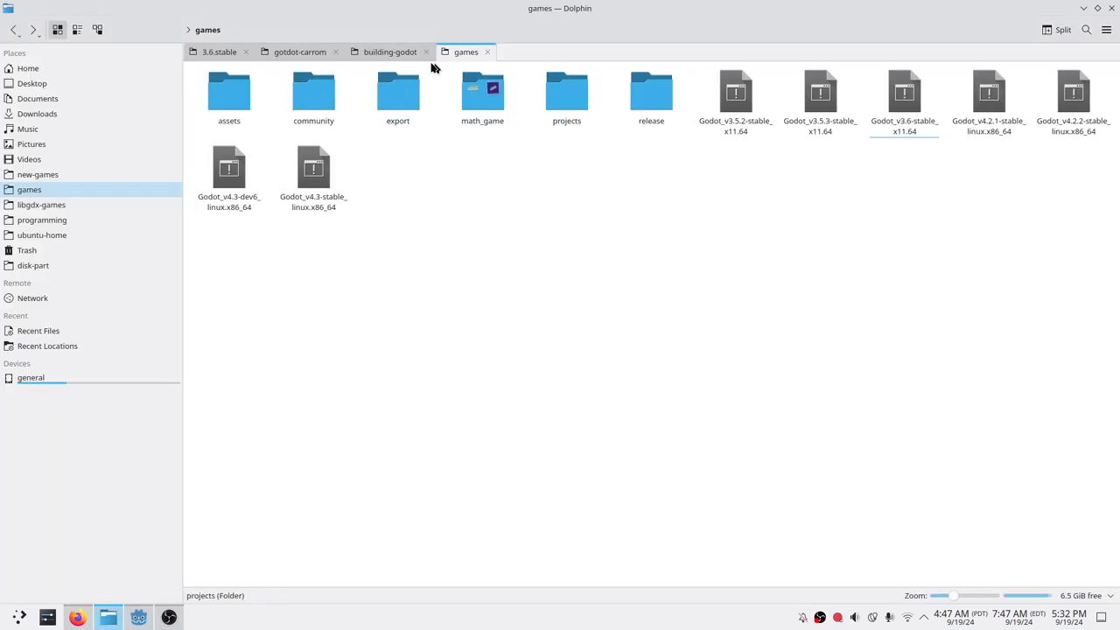
# - Browse projects > gotdot-carrom > android in Dolphin, then switch to the Godot editor
pyautogui.click(299, 52)
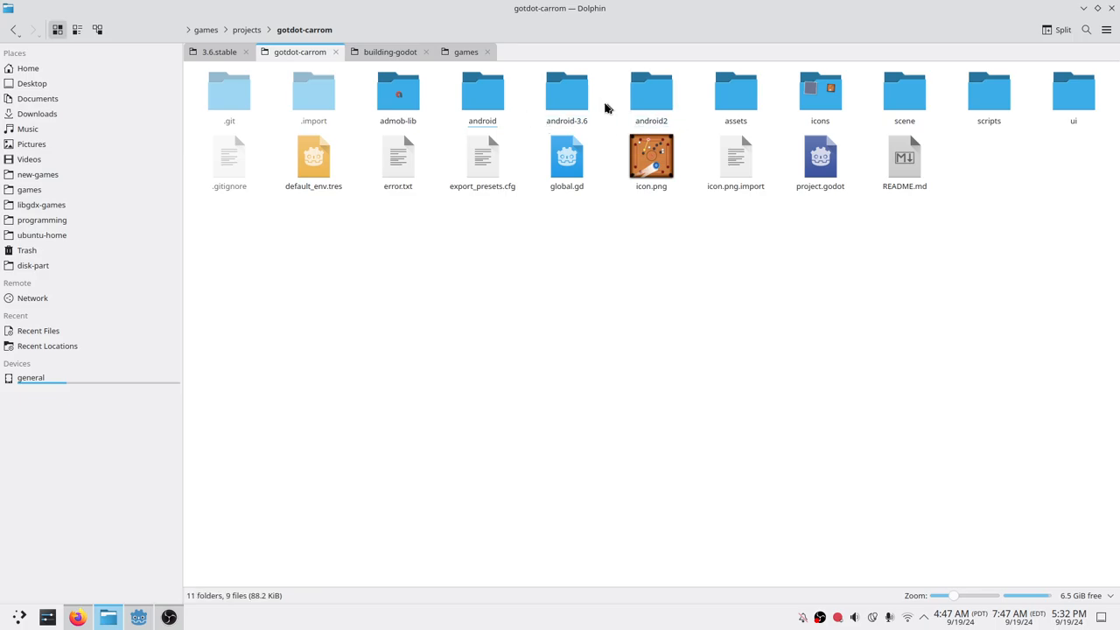
pyautogui.click(566, 96)
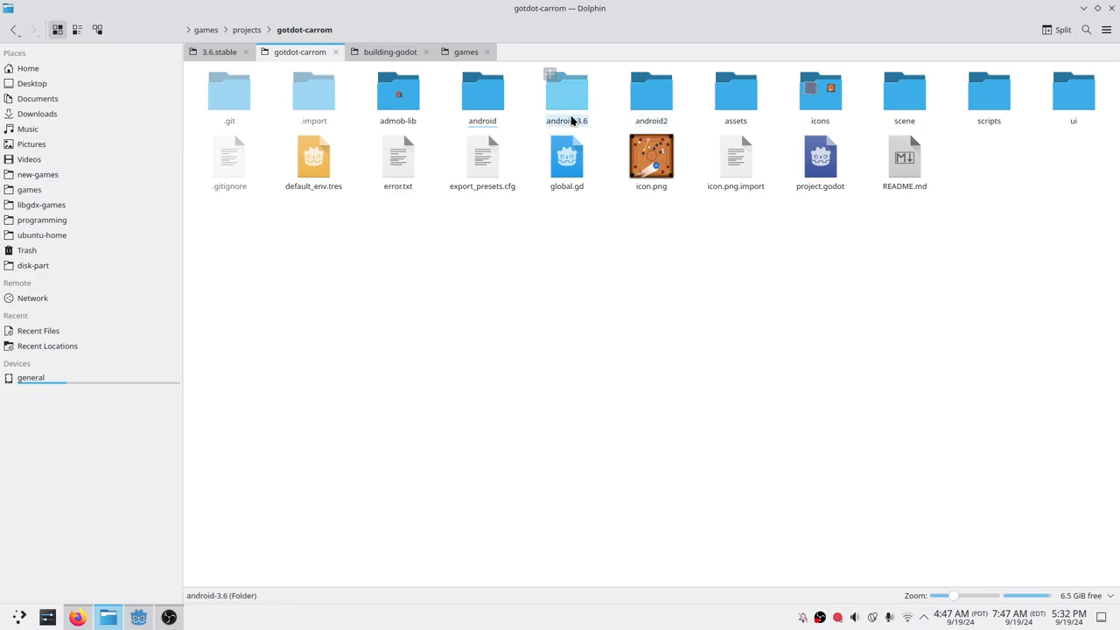
pyautogui.doubleClick(482, 90)
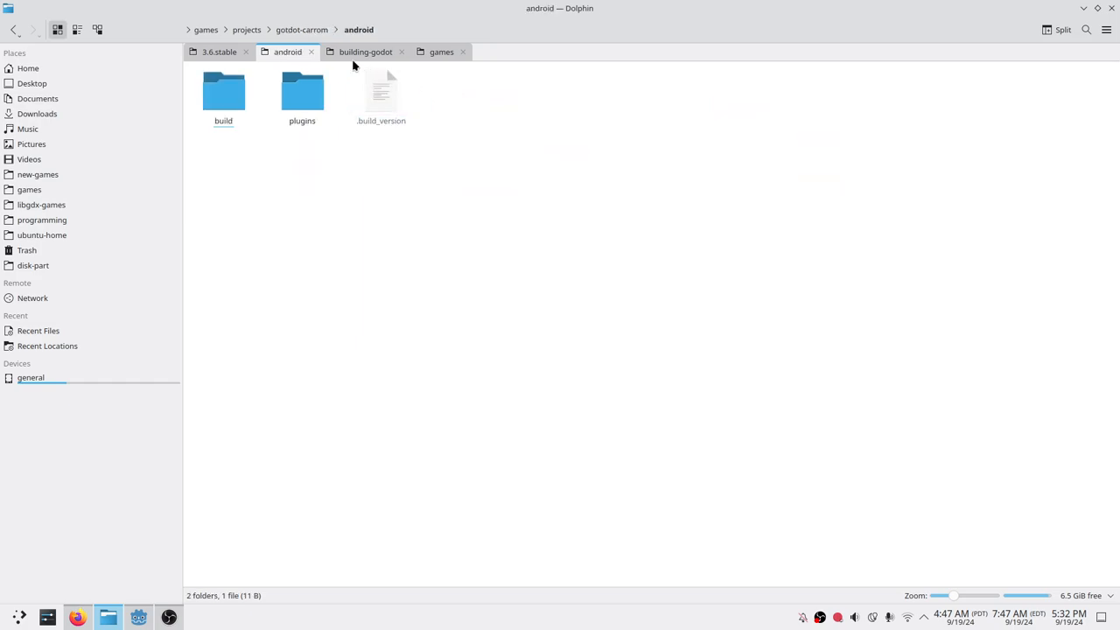
pyautogui.click(302, 29)
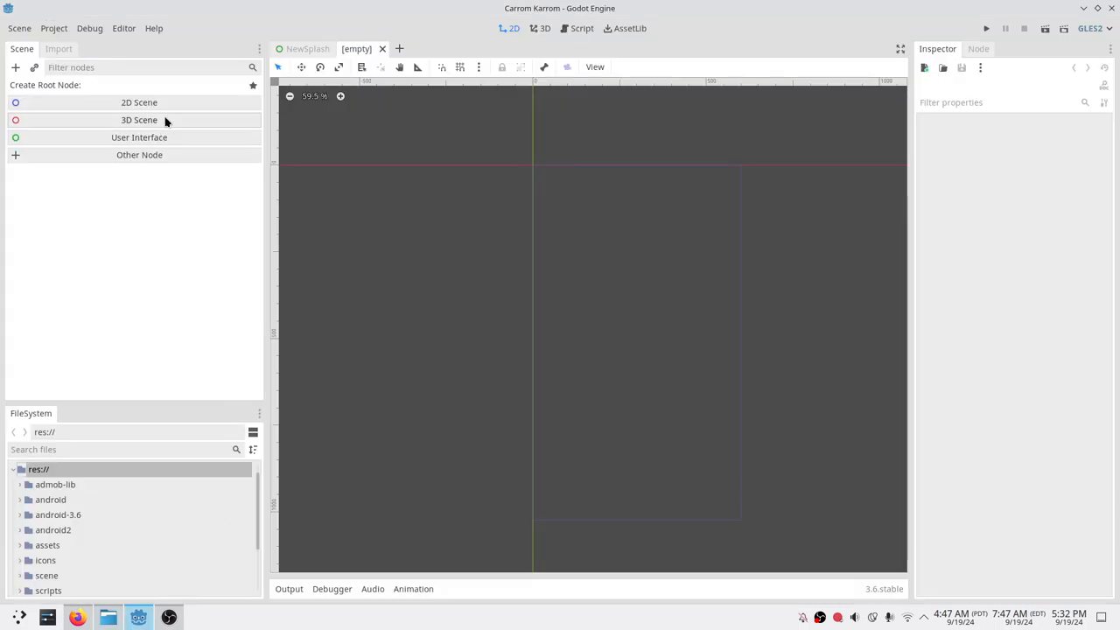
# - Show Godot's Project menu listing Install Android Build Template
pyautogui.click(53, 28)
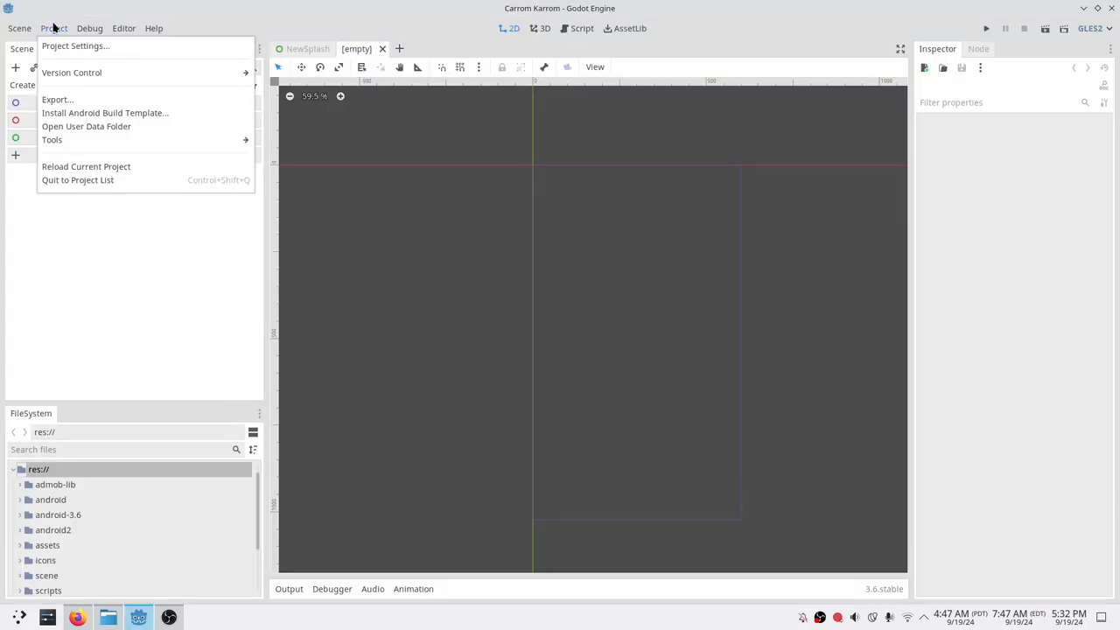
pyautogui.moveTo(118, 113)
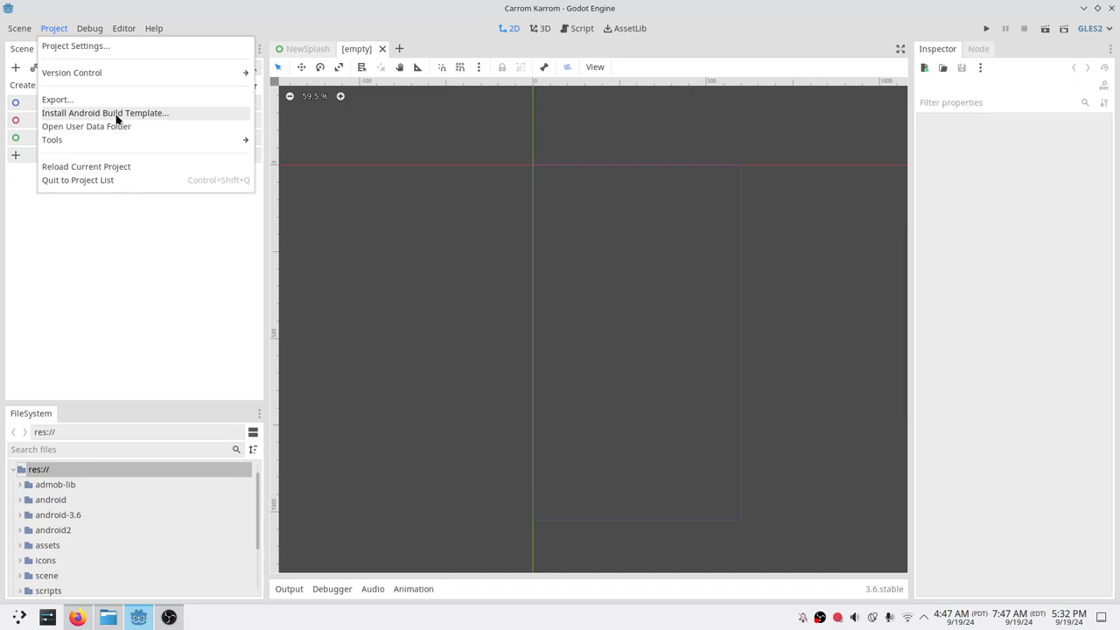
pyautogui.moveTo(511, 123)
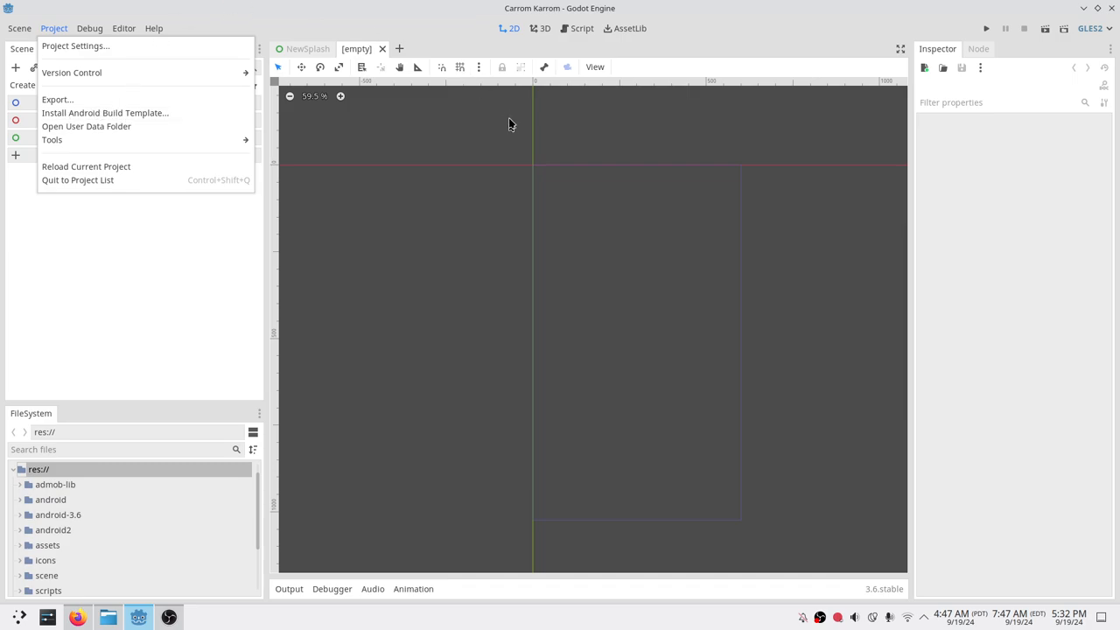
pyautogui.moveTo(107, 617)
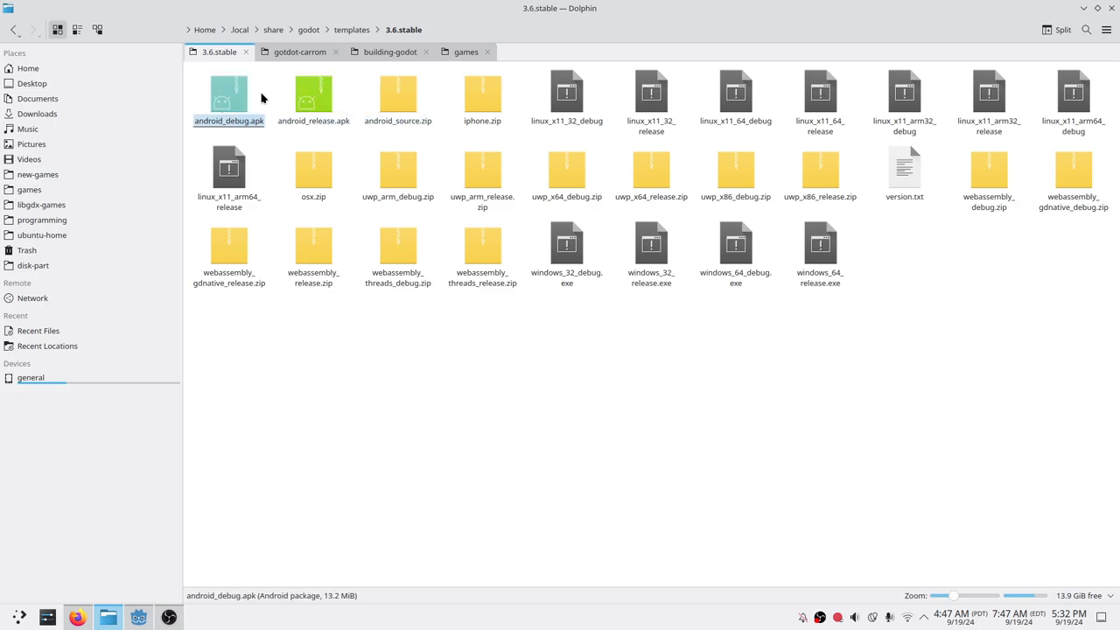
# - Inspect the gotdot-carrom project's android folder in Dolphin, then return to the Godot editor
pyautogui.click(299, 52)
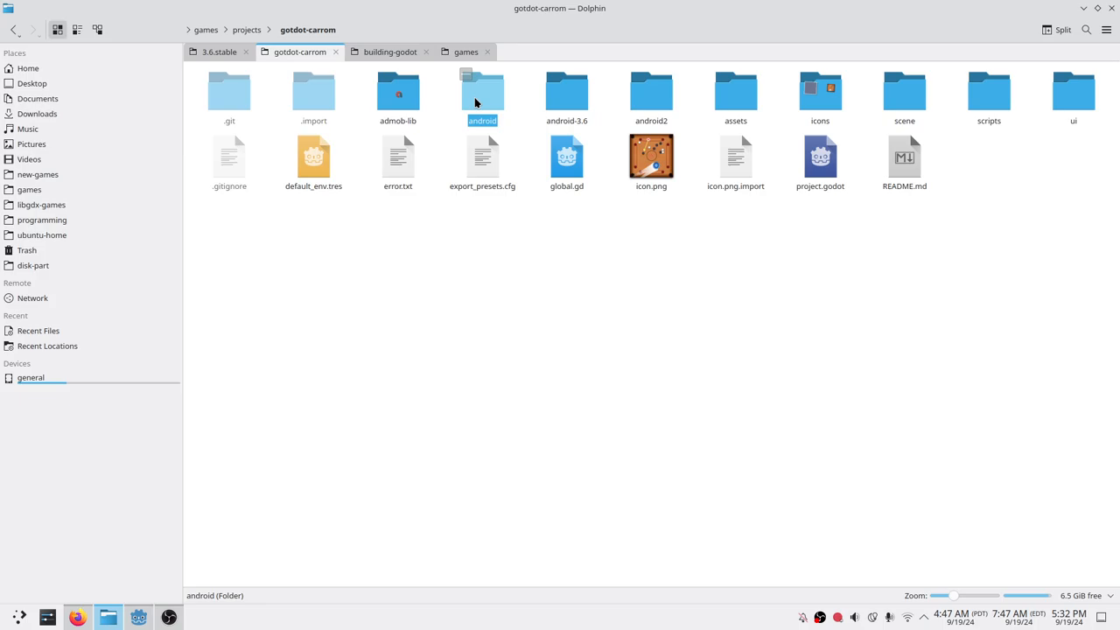
pyautogui.rightClick(482, 91)
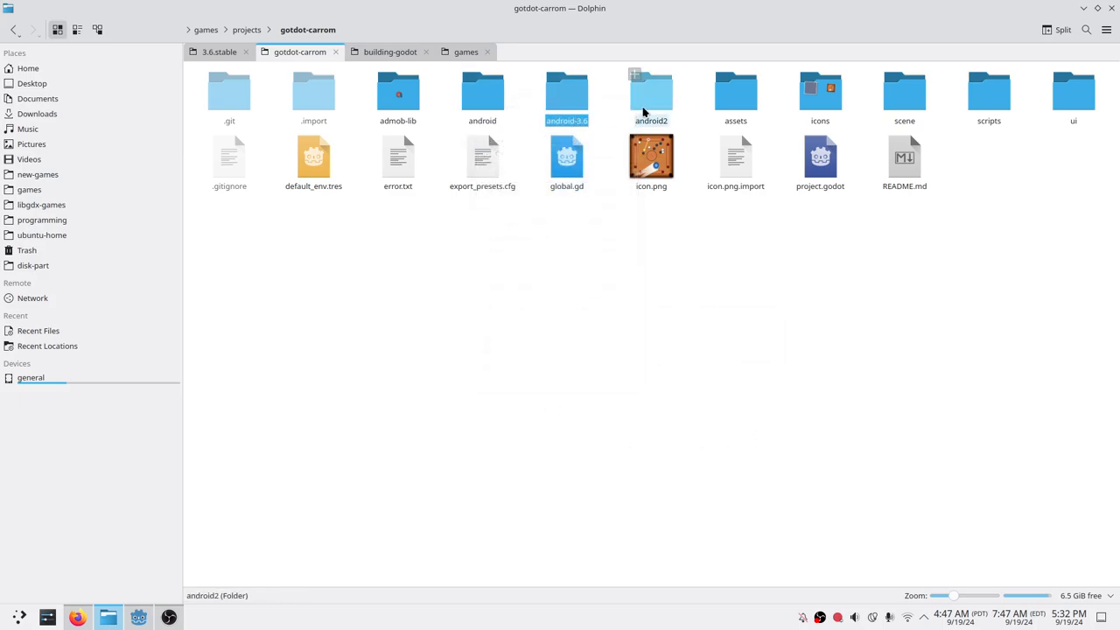
pyautogui.click(483, 90)
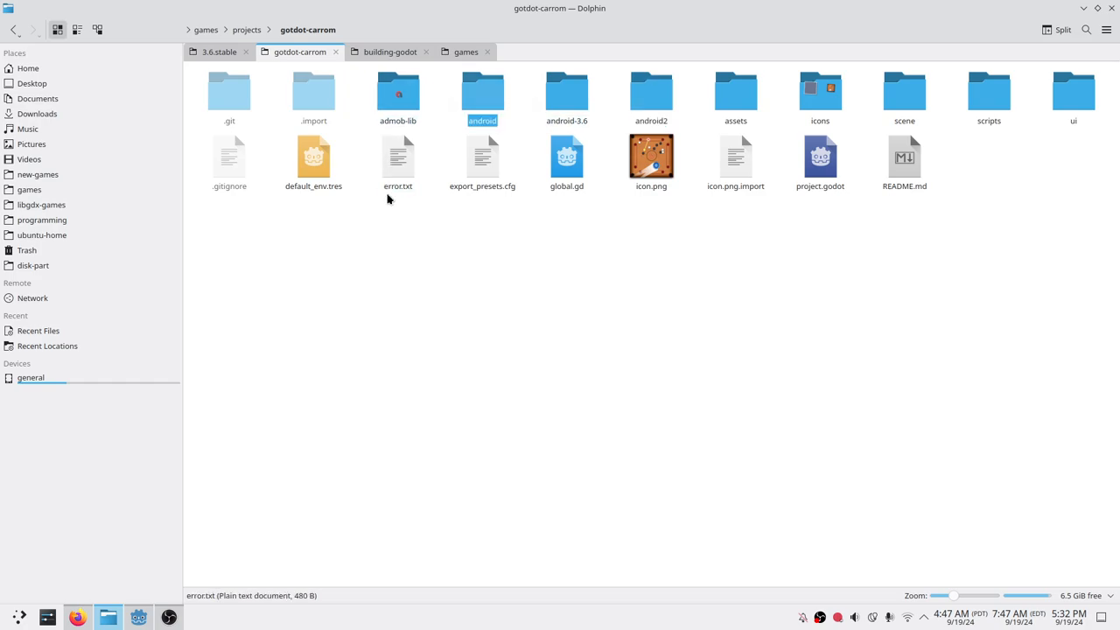
pyautogui.moveTo(530, 246)
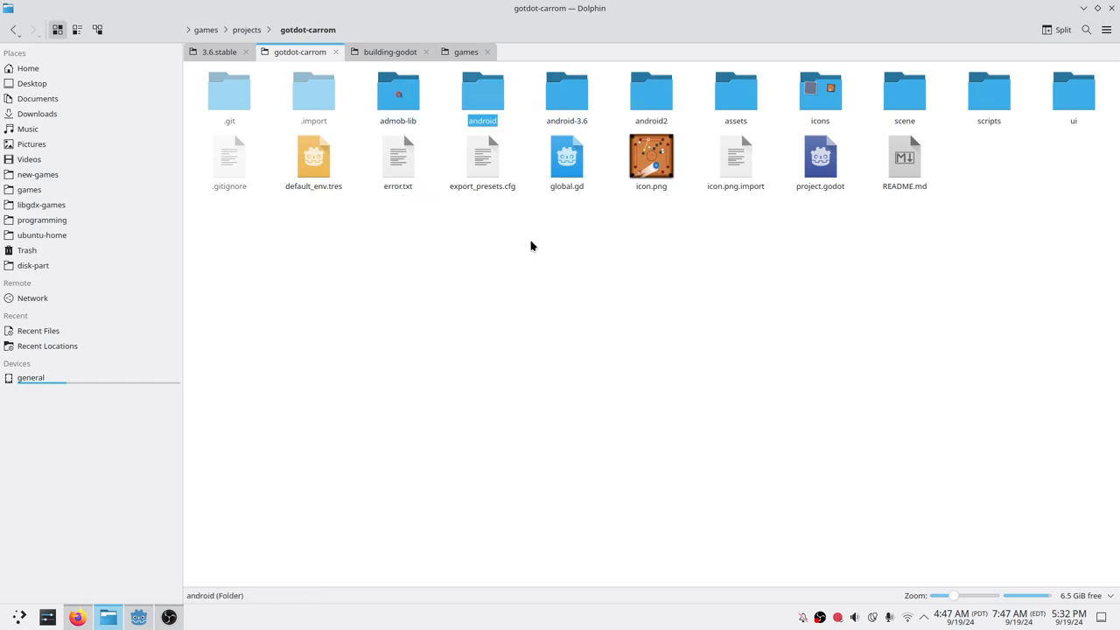
pyautogui.moveTo(542, 253)
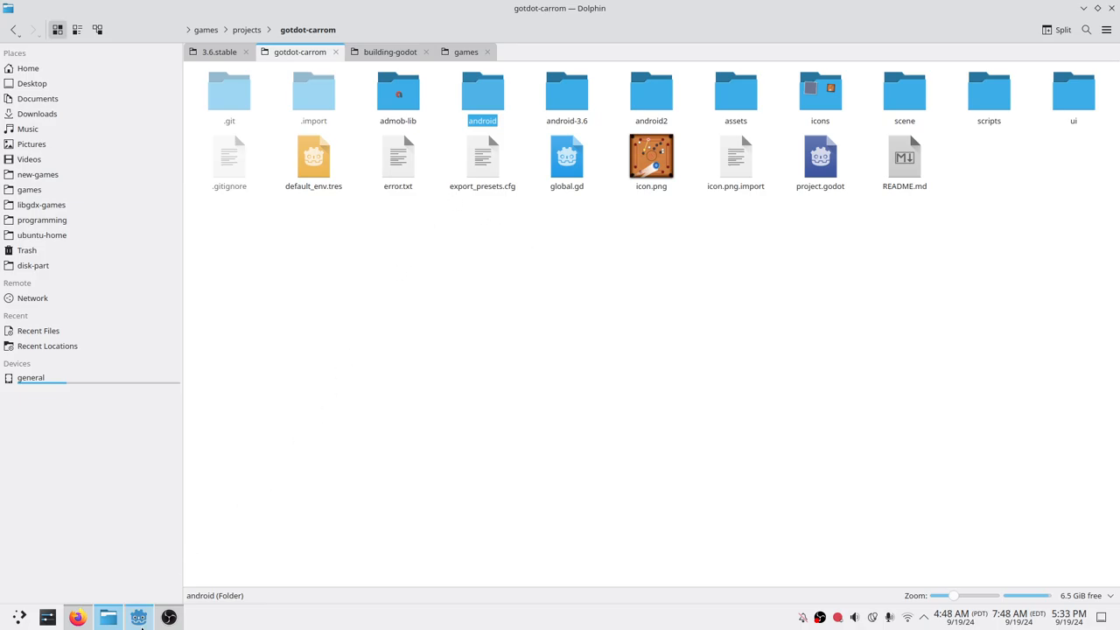
pyautogui.click(138, 617)
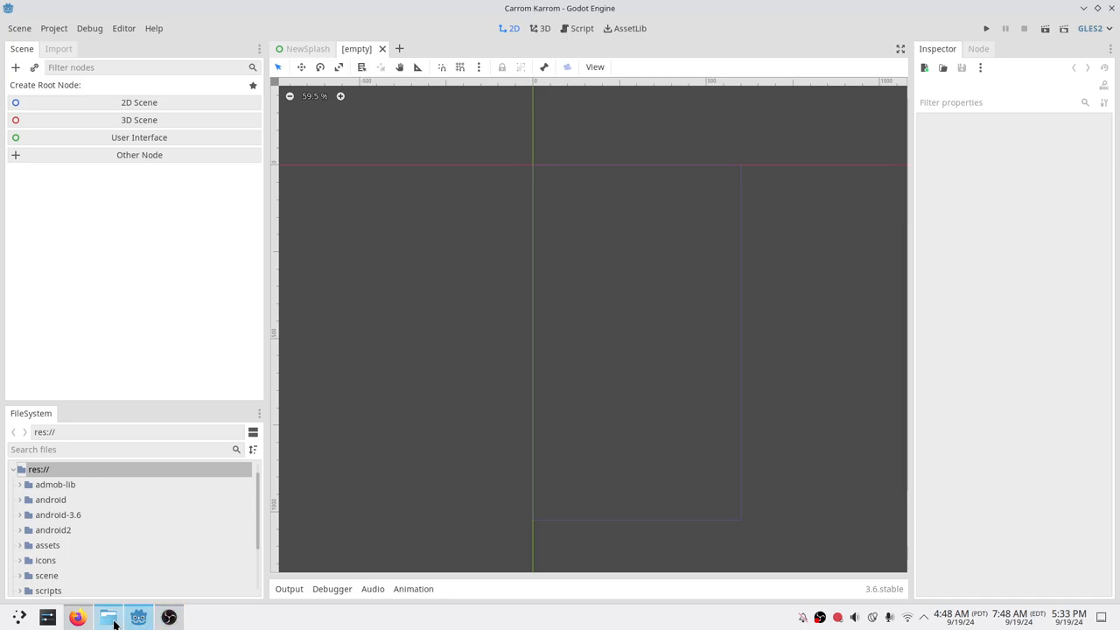
# - Back on the blog post, highlight the .aab 4 MB size reduction claim
pyautogui.click(77, 617)
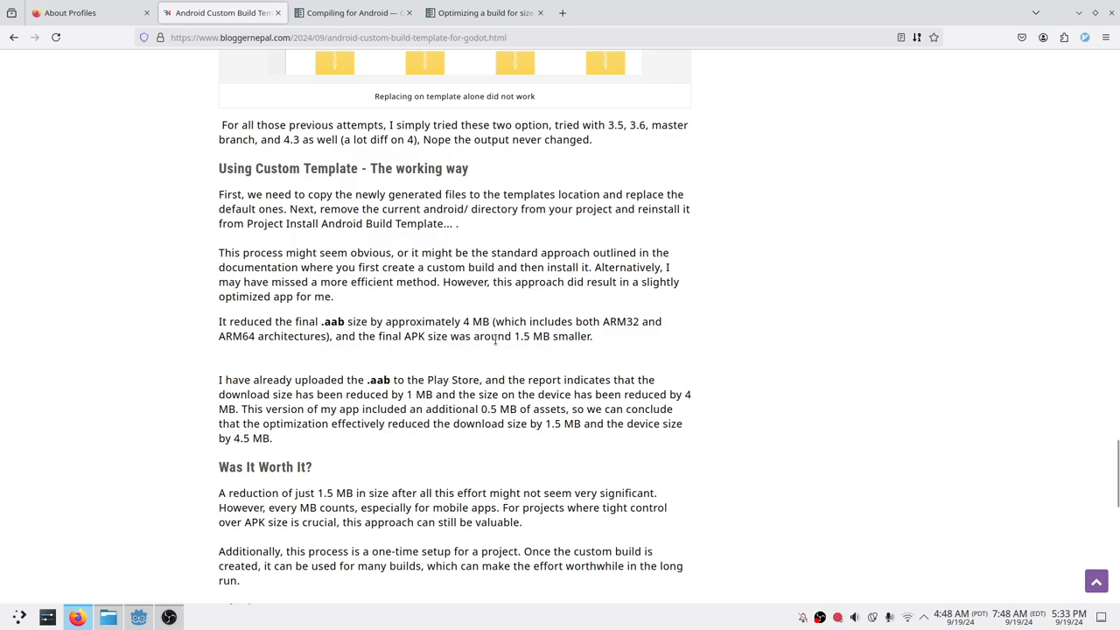
pyautogui.scroll(-3)
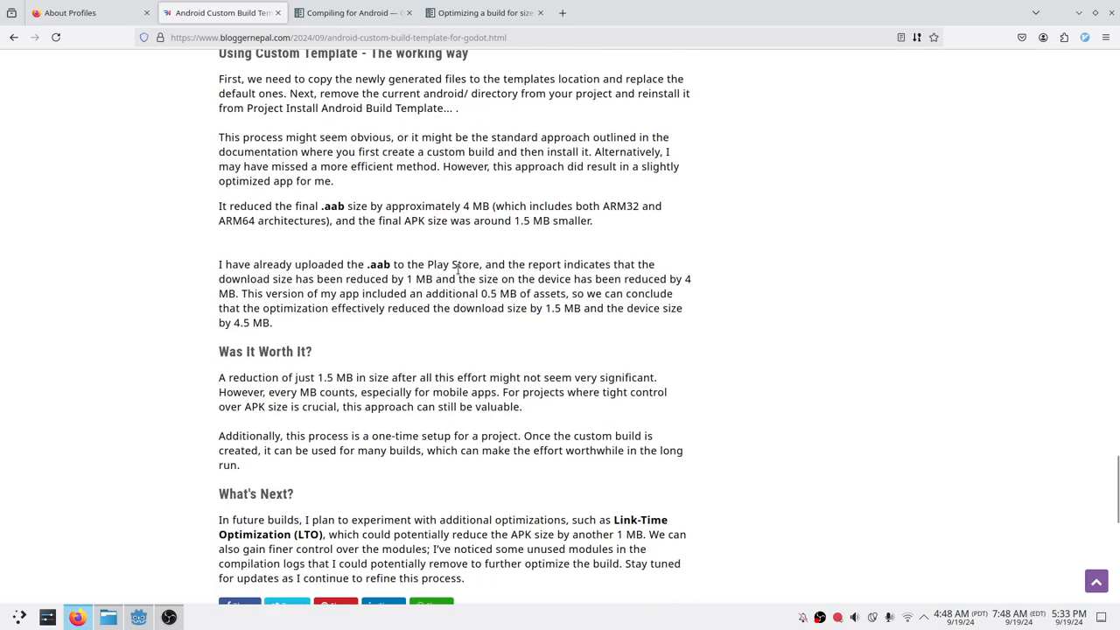
pyautogui.moveTo(428, 207)
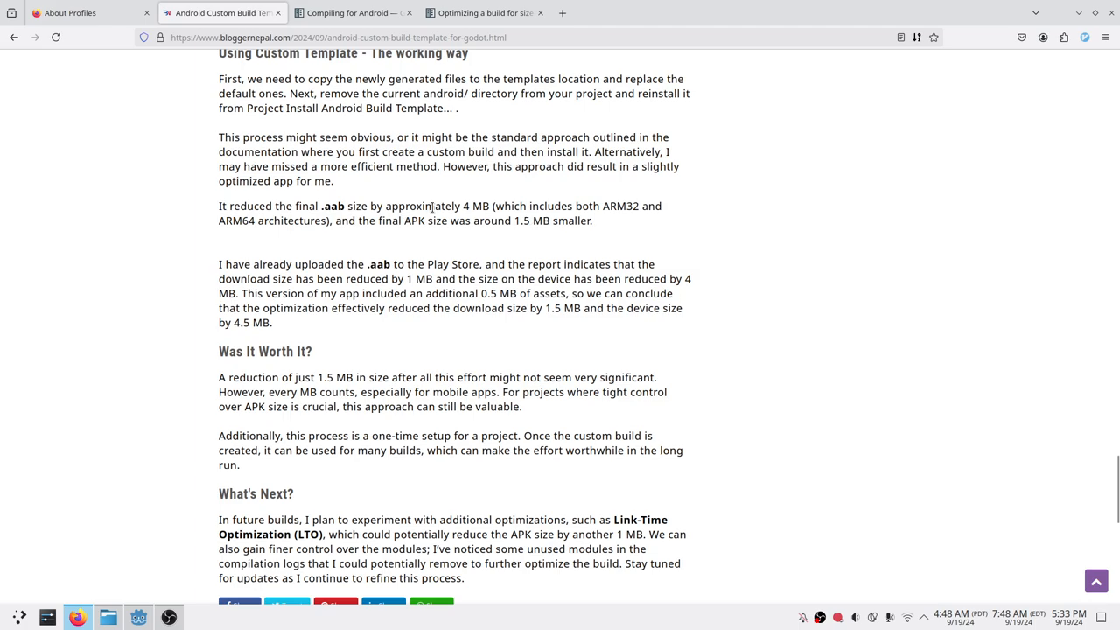
pyautogui.doubleClick(333, 205)
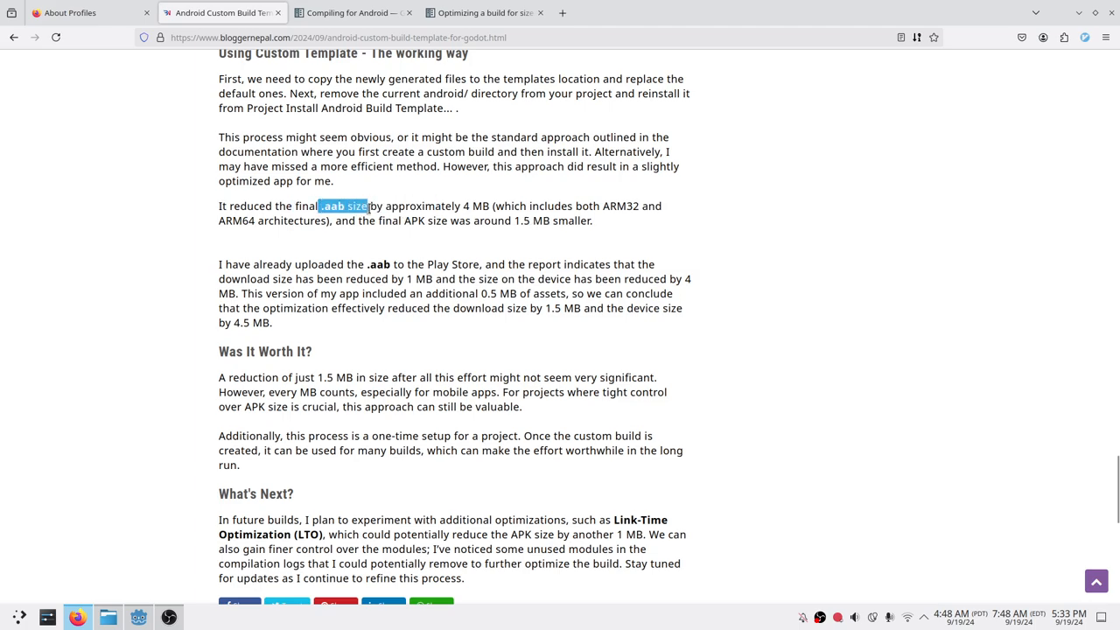
pyautogui.moveTo(367, 206); pyautogui.dragTo(494, 206)
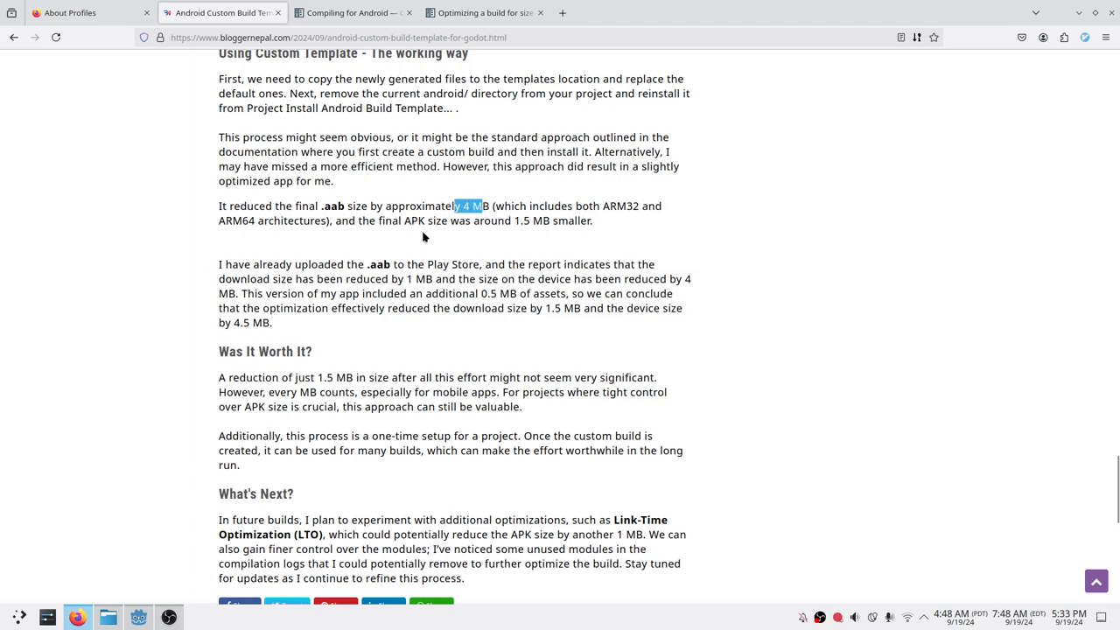
pyautogui.scroll(-3)
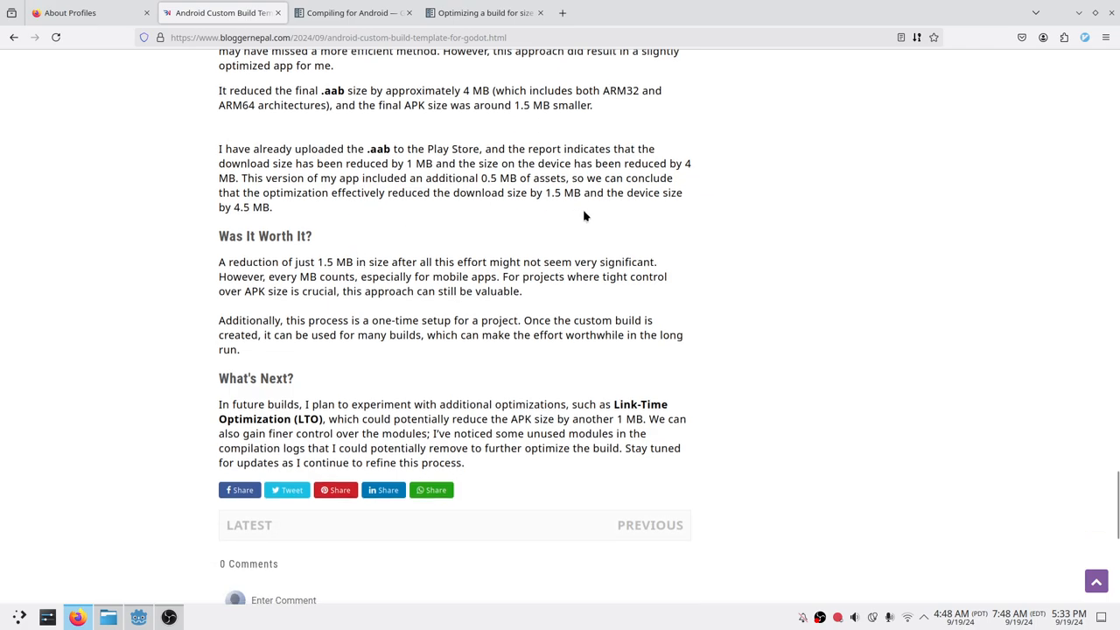
pyautogui.moveTo(464, 246)
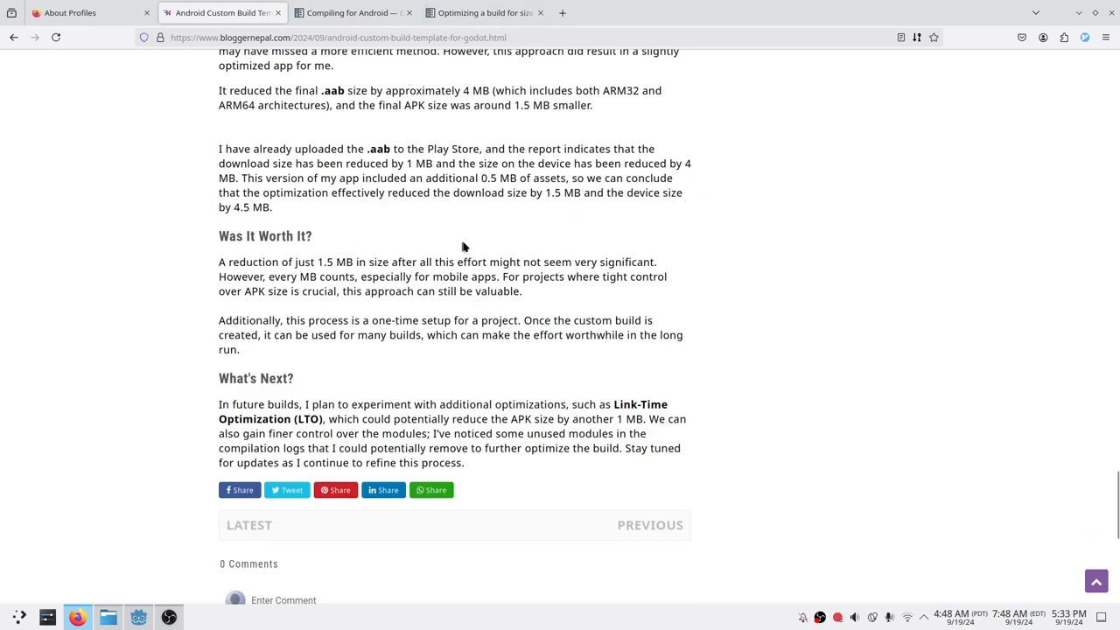
pyautogui.moveTo(418, 298)
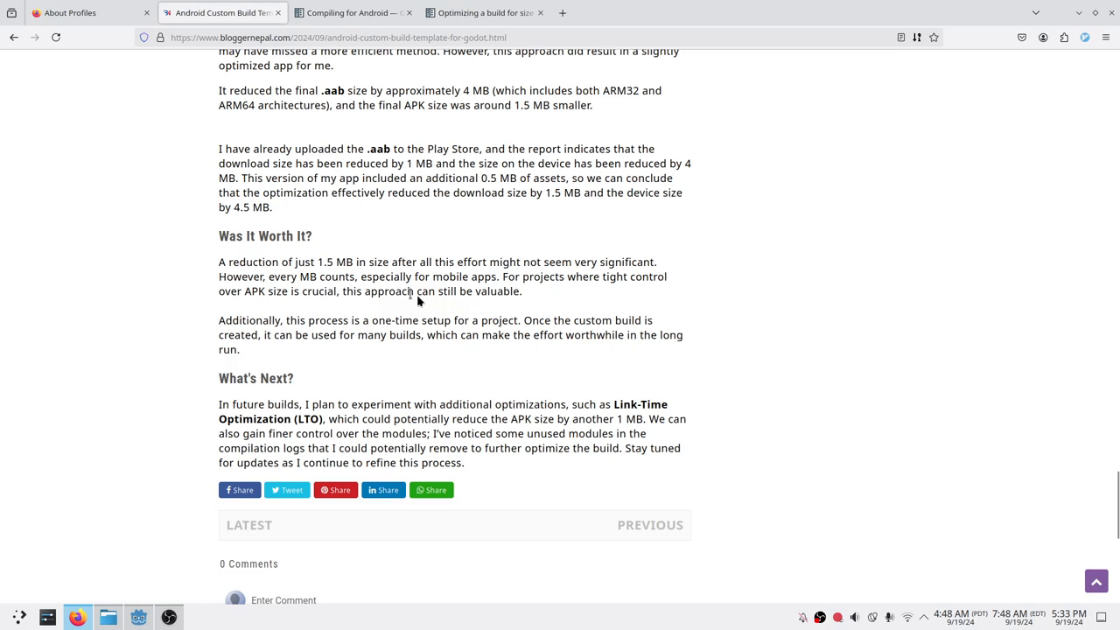
pyautogui.moveTo(410, 293)
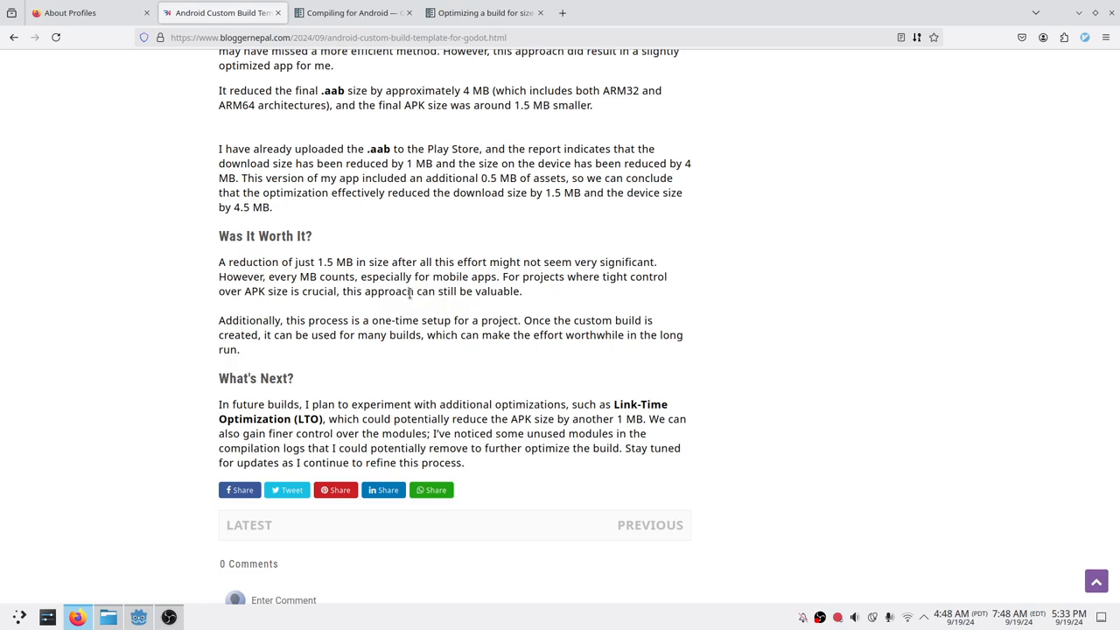
pyautogui.moveTo(322, 274)
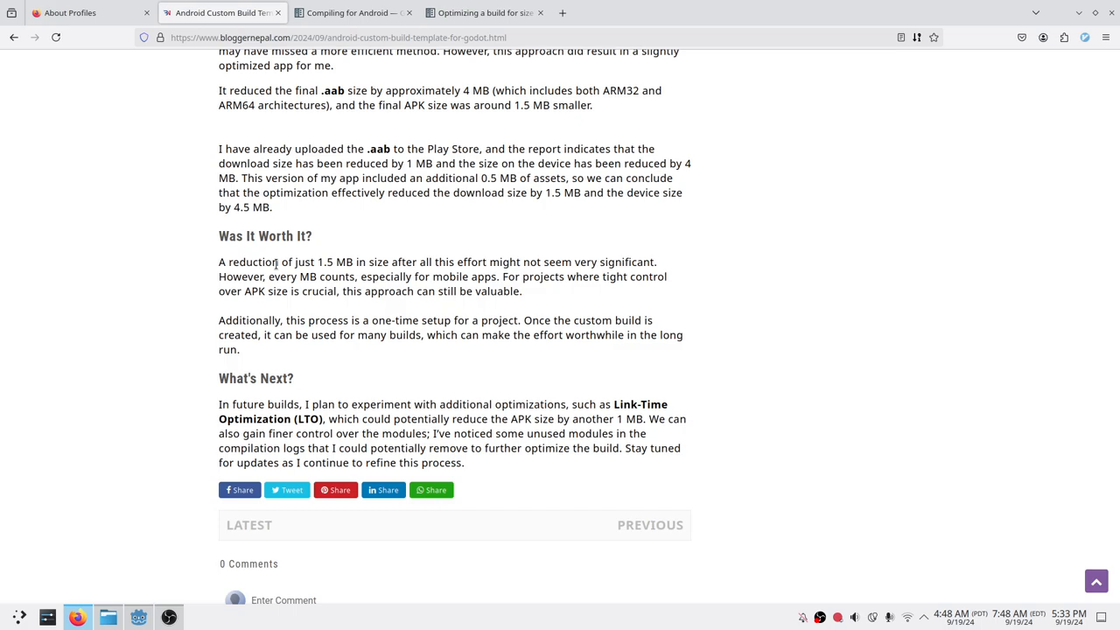
# - Reread the article from the module settings down to 'Using Custom Template - The working way'
pyautogui.scroll(3)
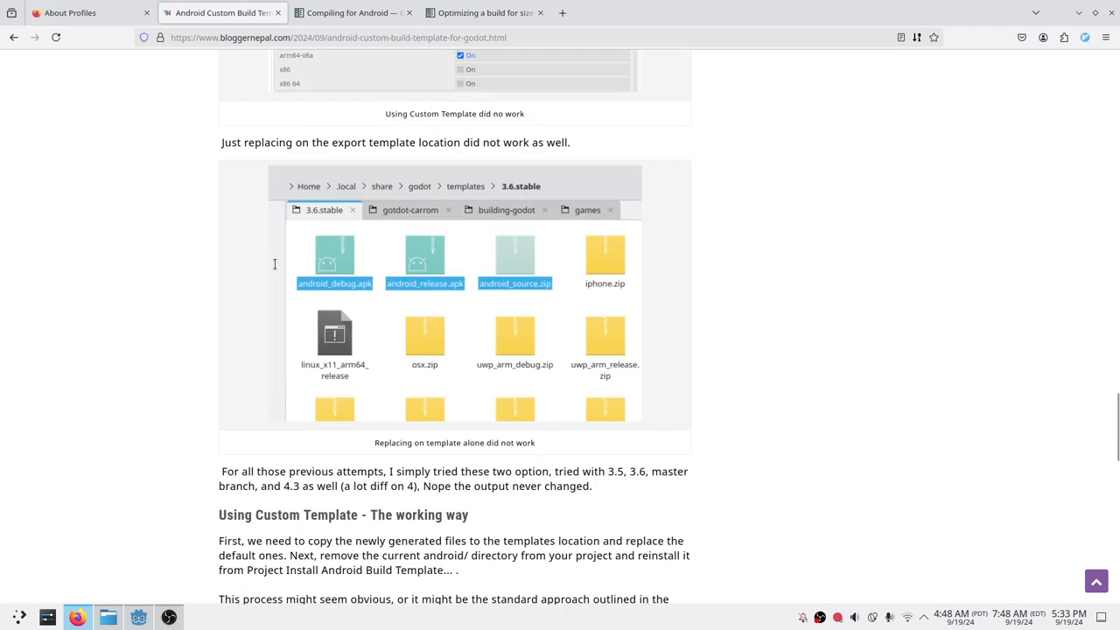
pyautogui.scroll(3)
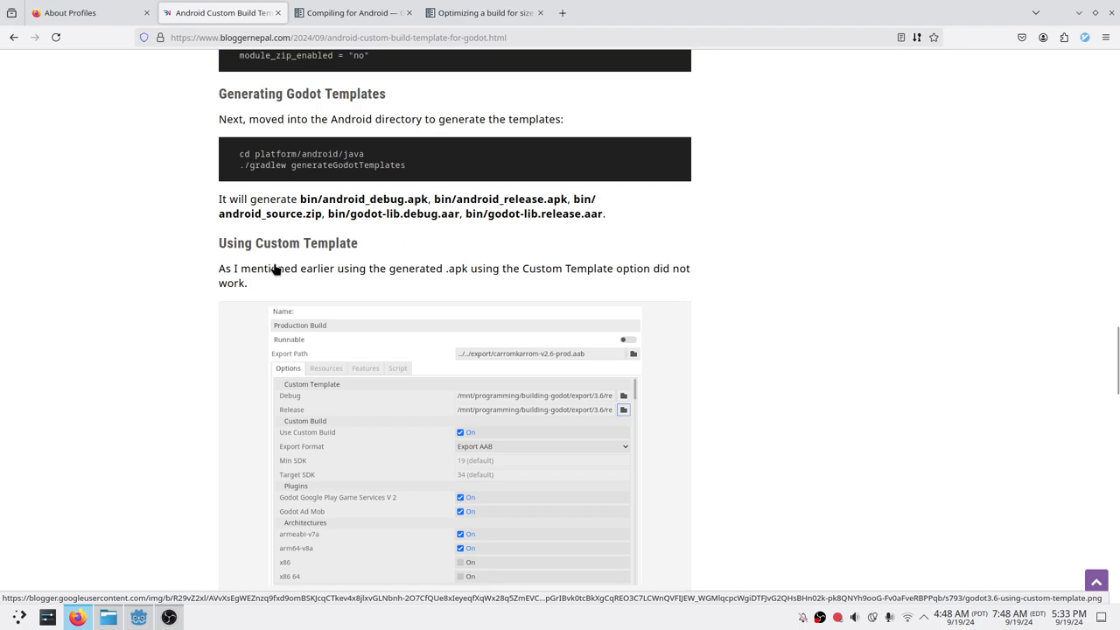
pyautogui.scroll(3)
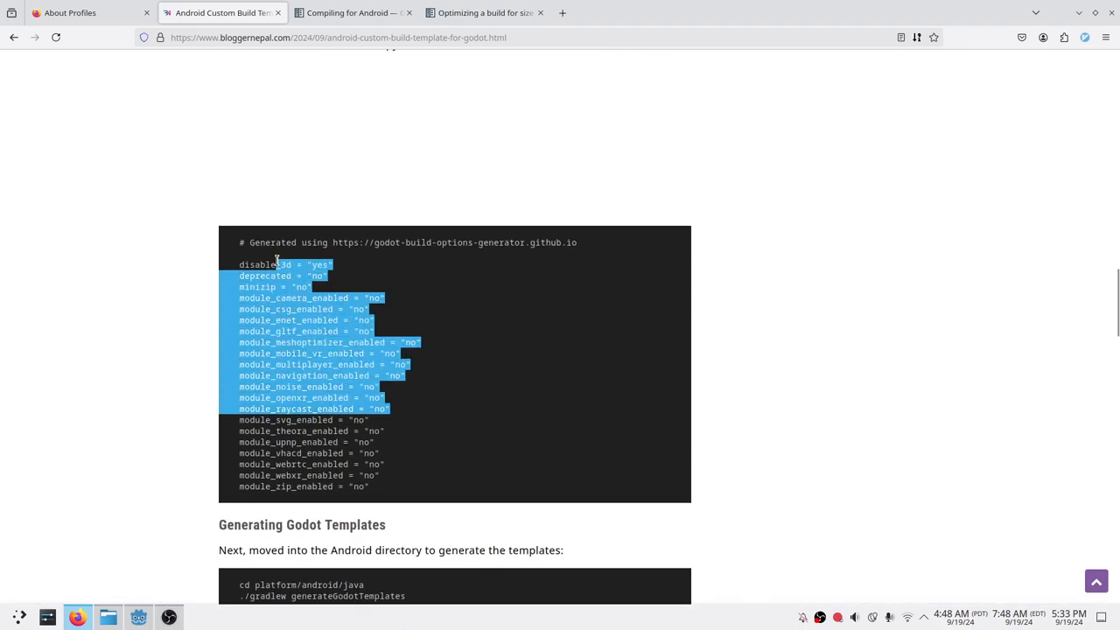
pyautogui.scroll(-3)
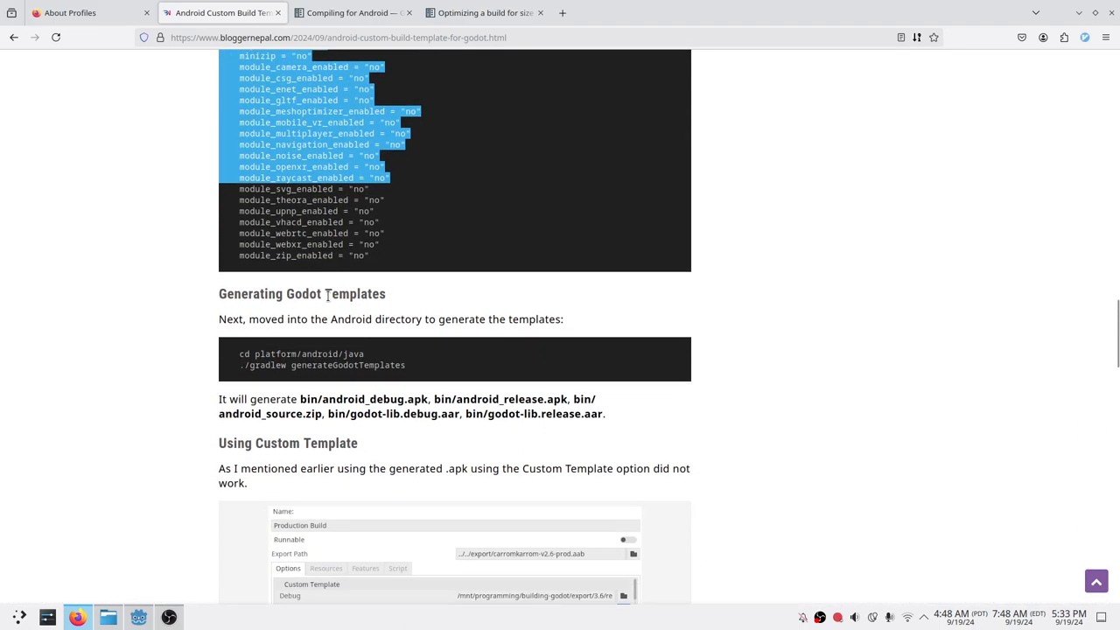
pyautogui.scroll(-3)
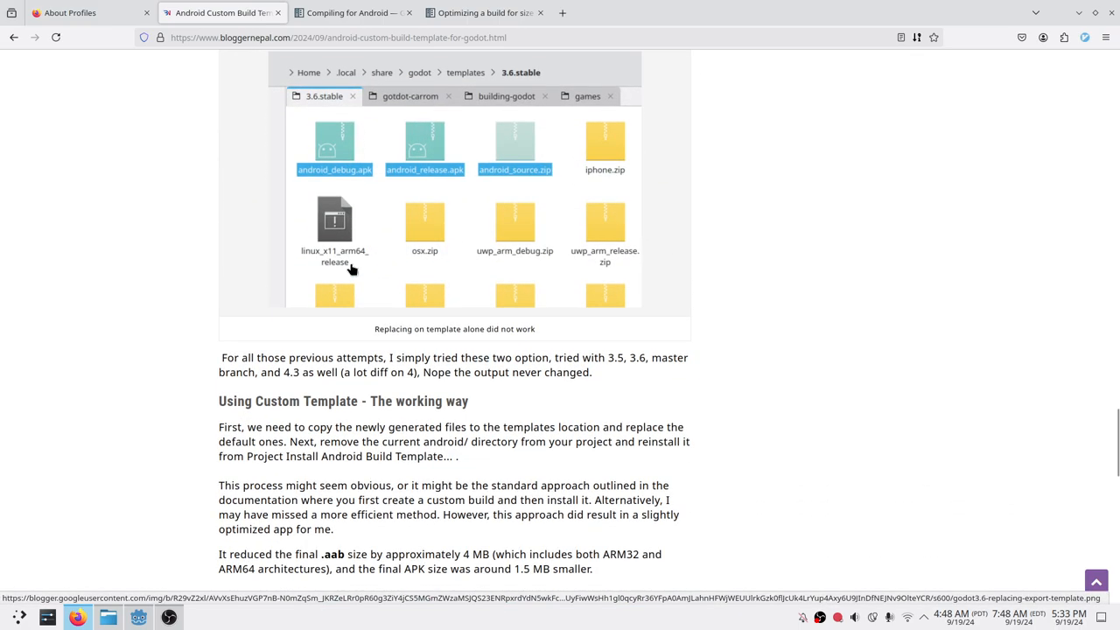
pyautogui.scroll(-3)
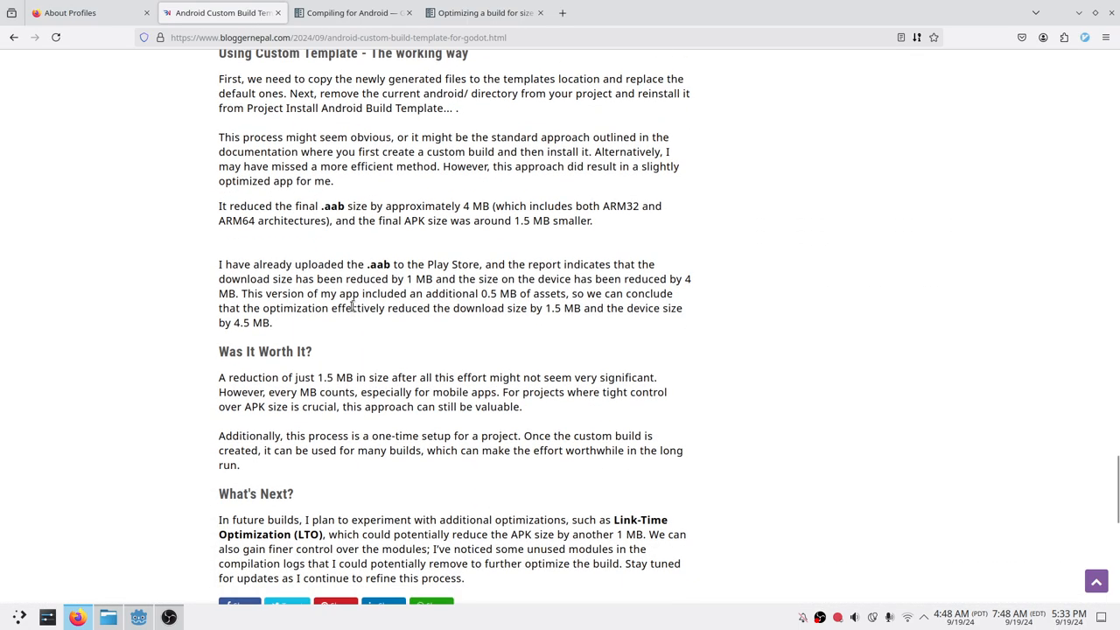
# - In Dolphin's building-godot tab, browse godot-3.6-stable into its bin folder of built Android templates
pyautogui.click(108, 617)
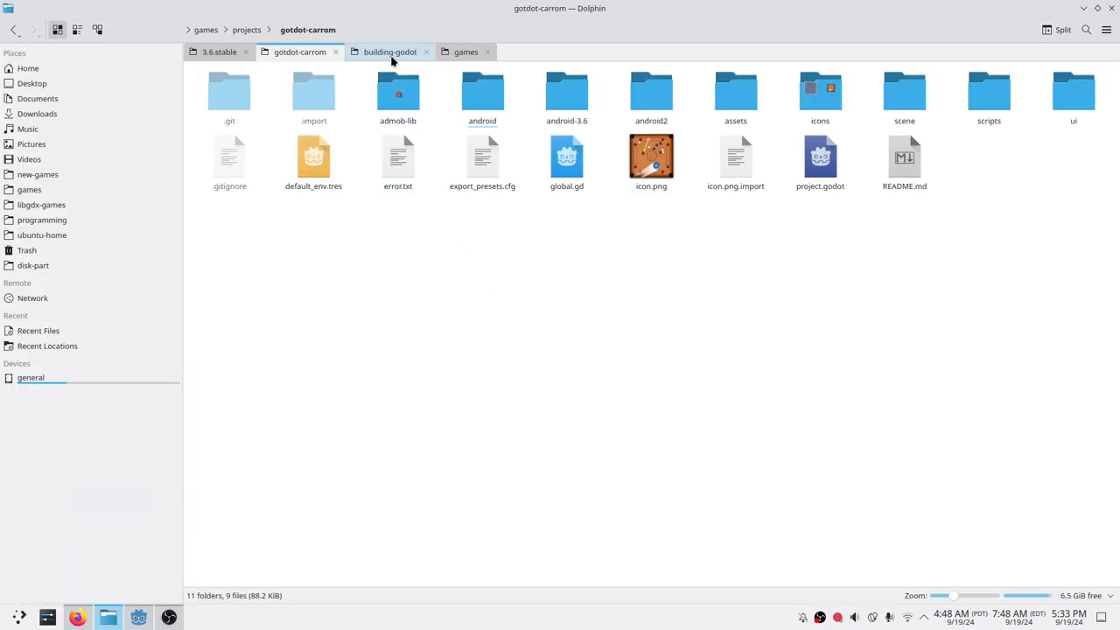
pyautogui.click(390, 52)
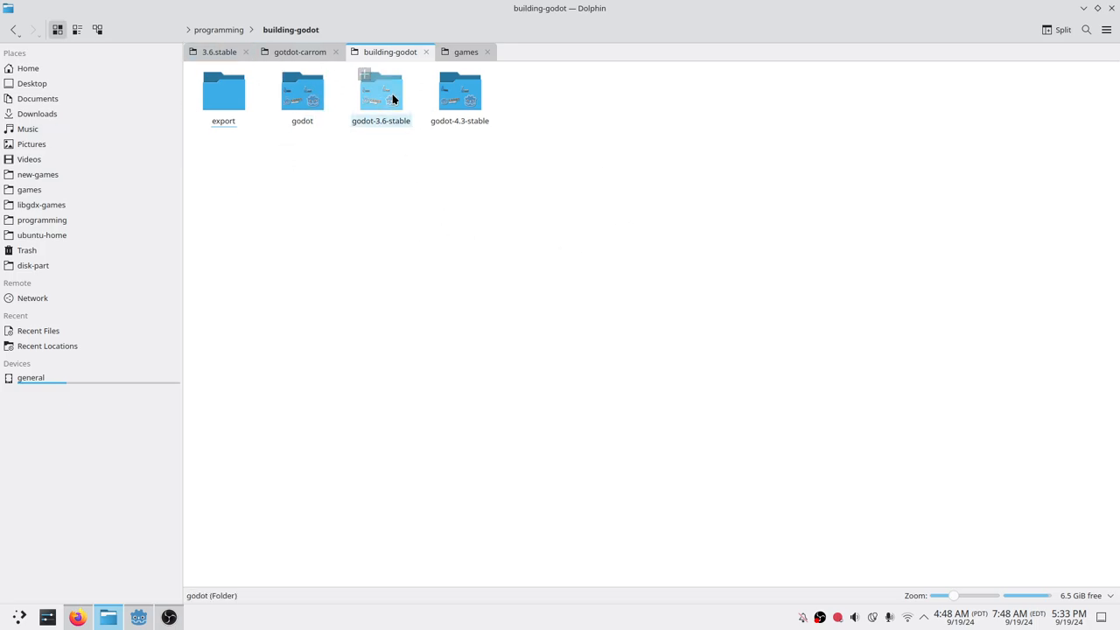
pyautogui.click(381, 92)
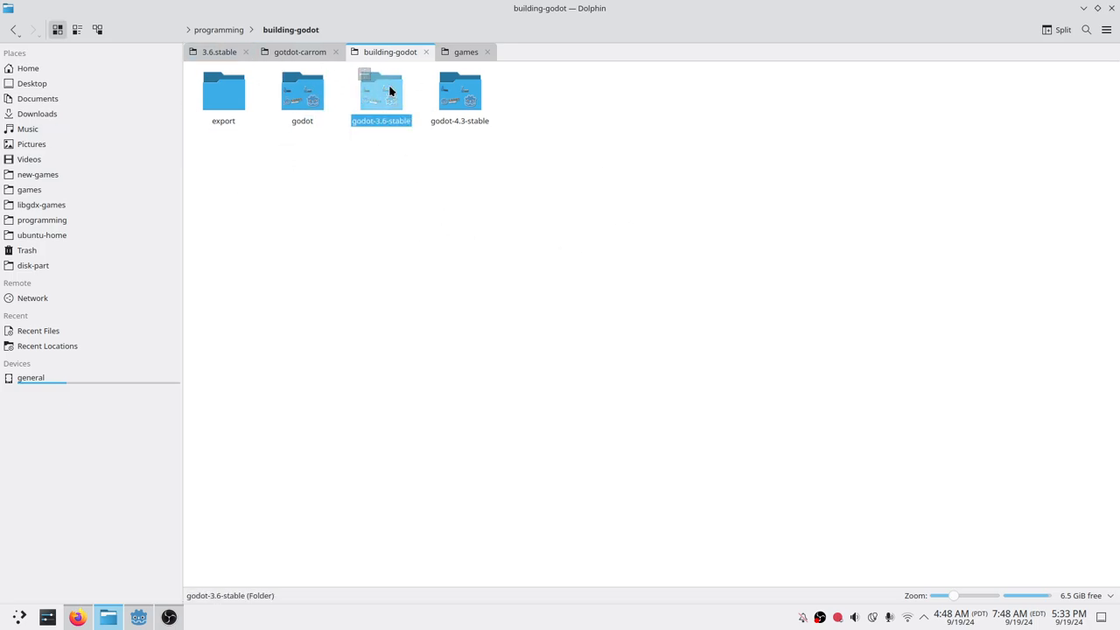
pyautogui.doubleClick(380, 91)
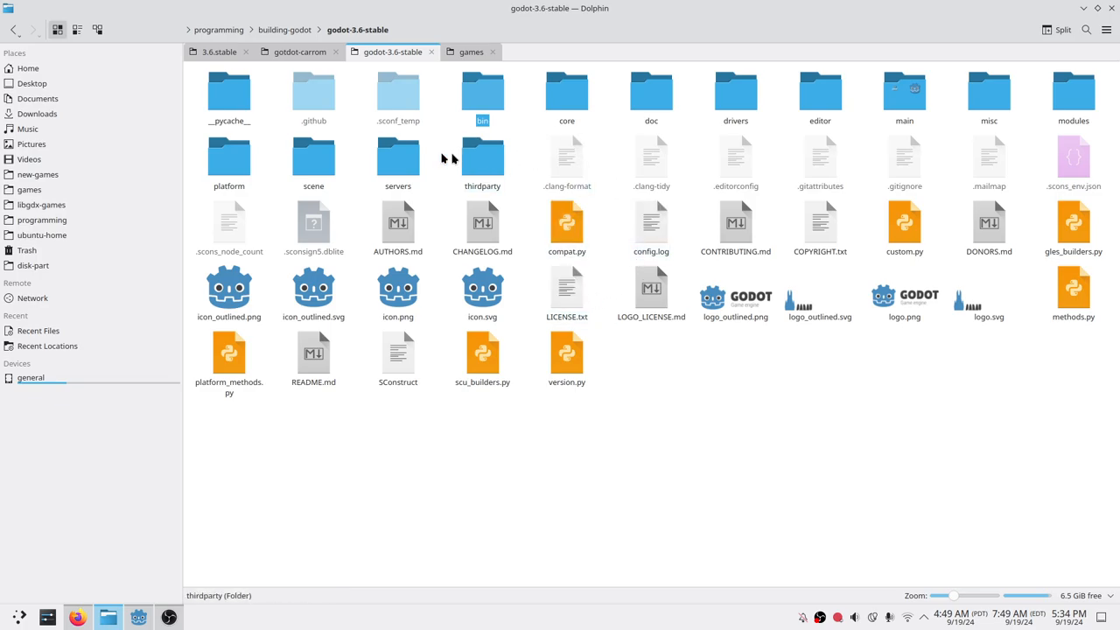
pyautogui.moveTo(250, 168)
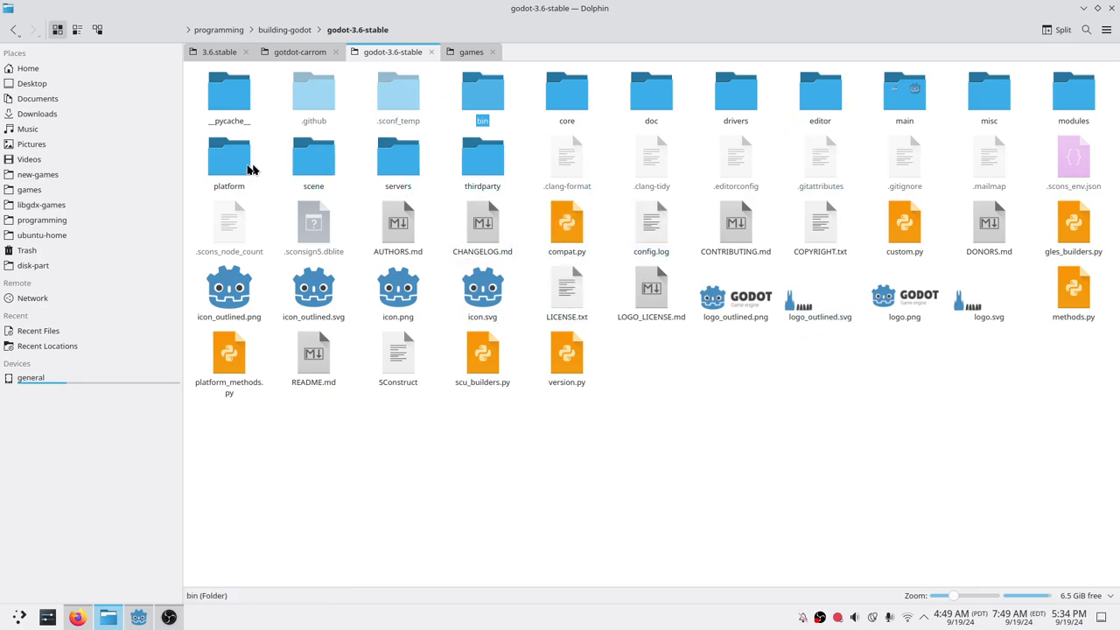
pyautogui.doubleClick(228, 157)
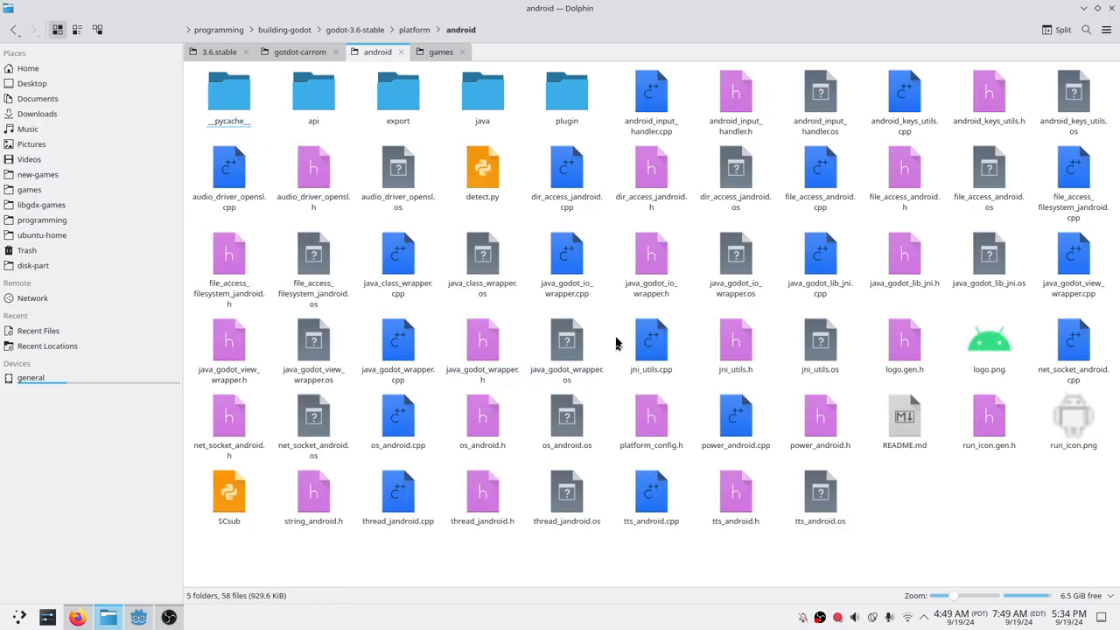
pyautogui.click(354, 29)
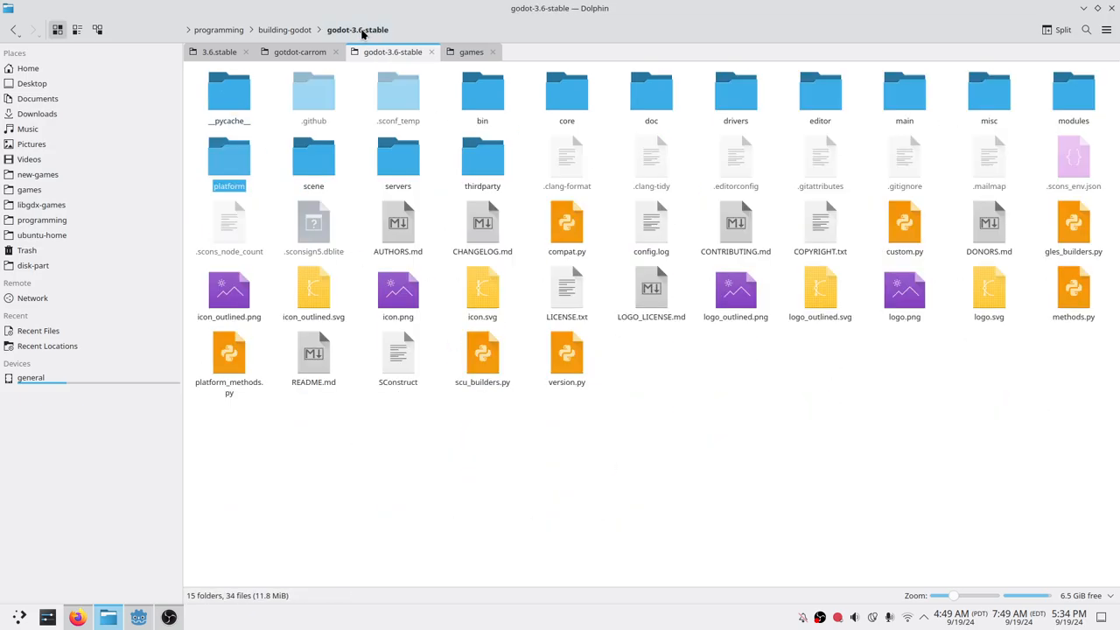
pyautogui.doubleClick(482, 92)
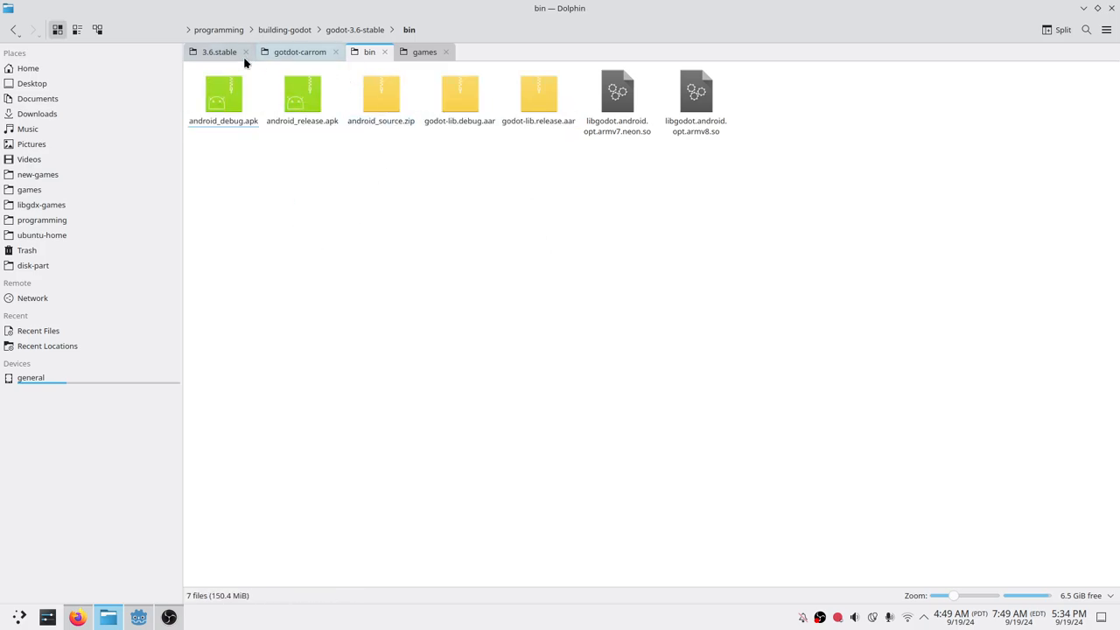
# - Glance over the 3.6.stable templates and gotdot-carrom folders, then return to the top of the blog post
pyautogui.click(219, 51)
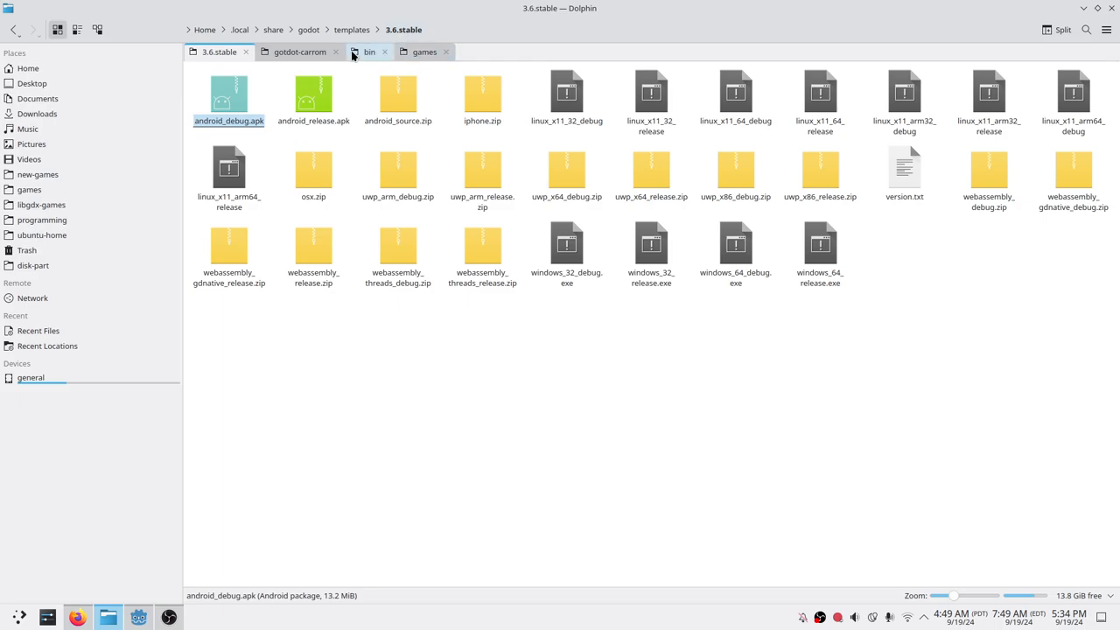
pyautogui.click(379, 341)
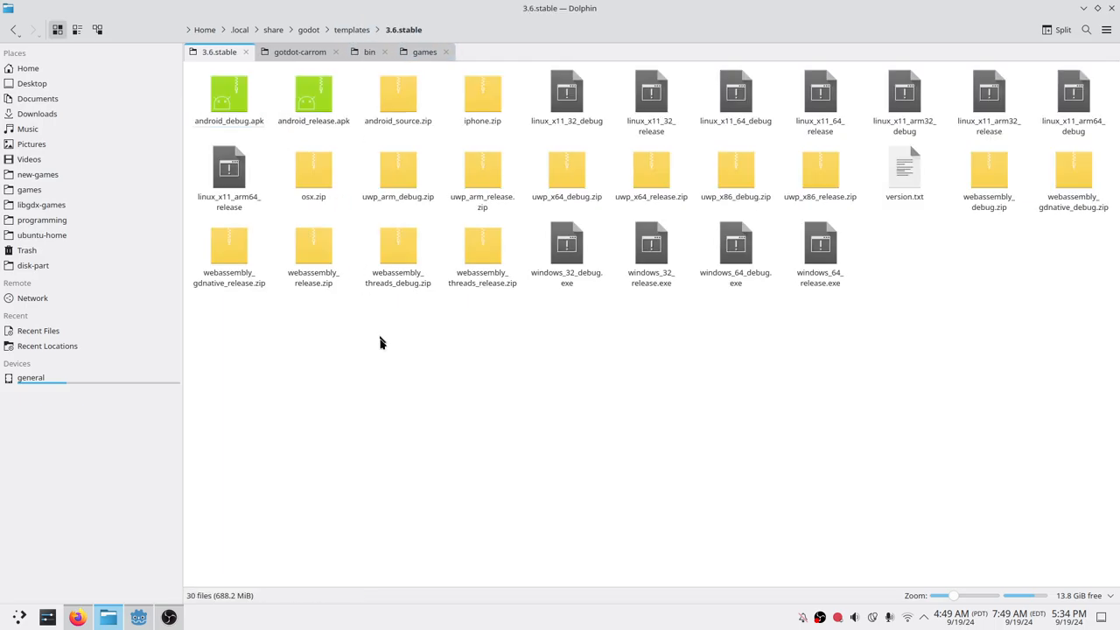
pyautogui.moveTo(428, 140)
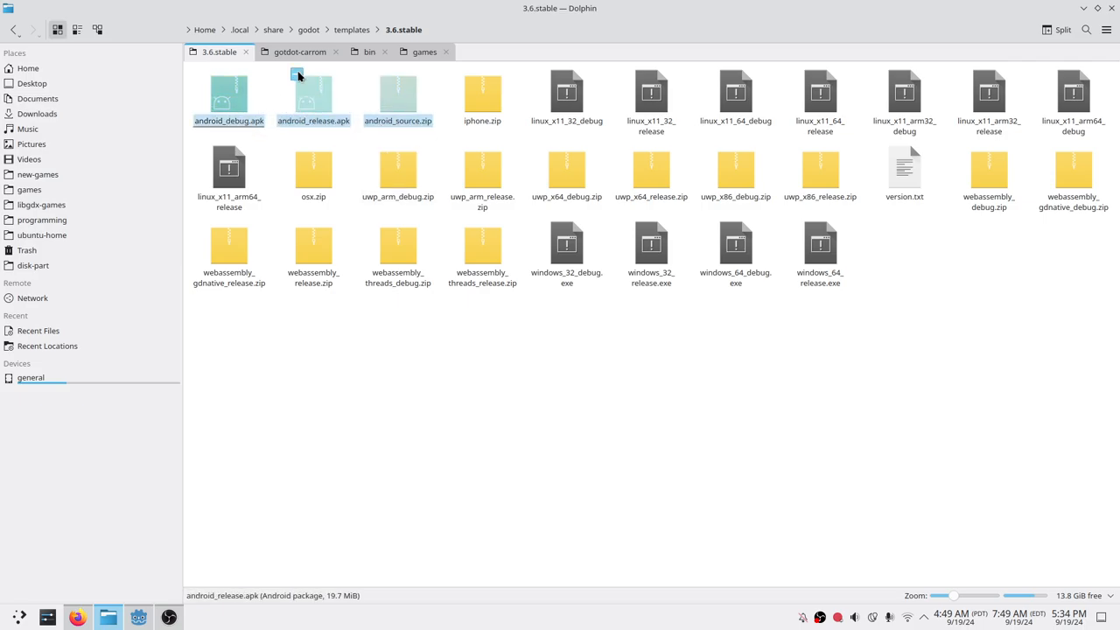
pyautogui.click(299, 52)
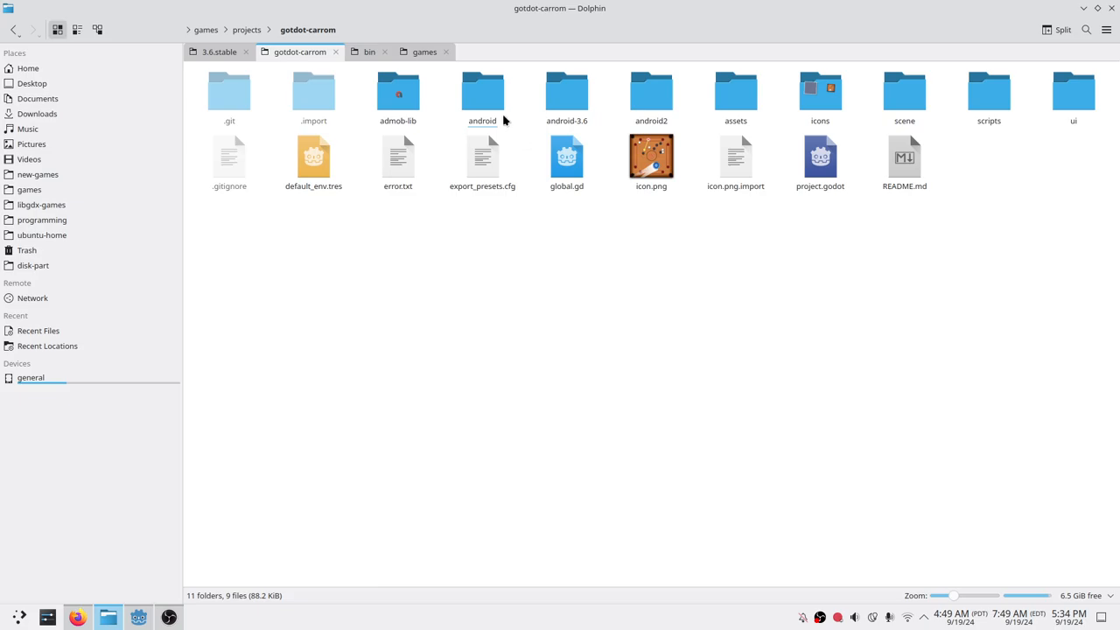
pyautogui.moveTo(492, 346)
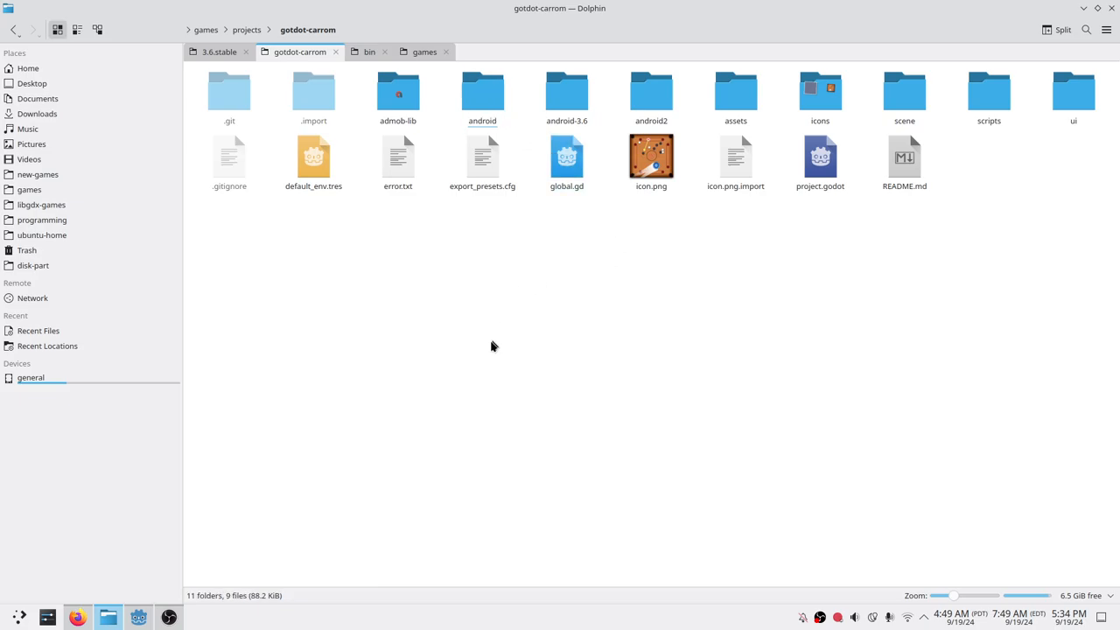
pyautogui.moveTo(217, 486)
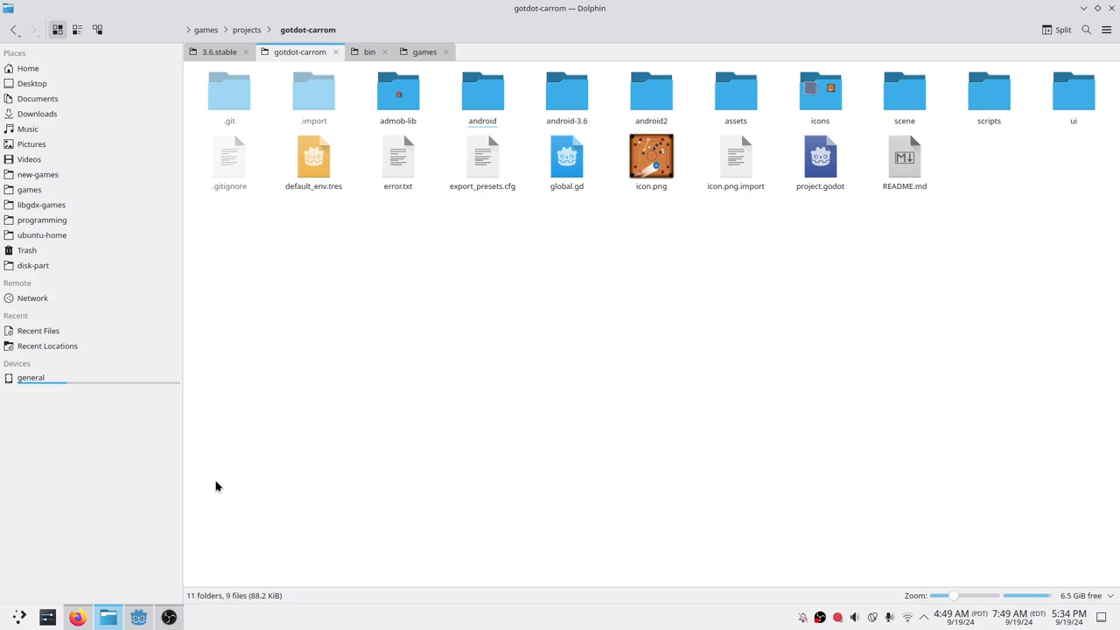
pyautogui.moveTo(139, 617)
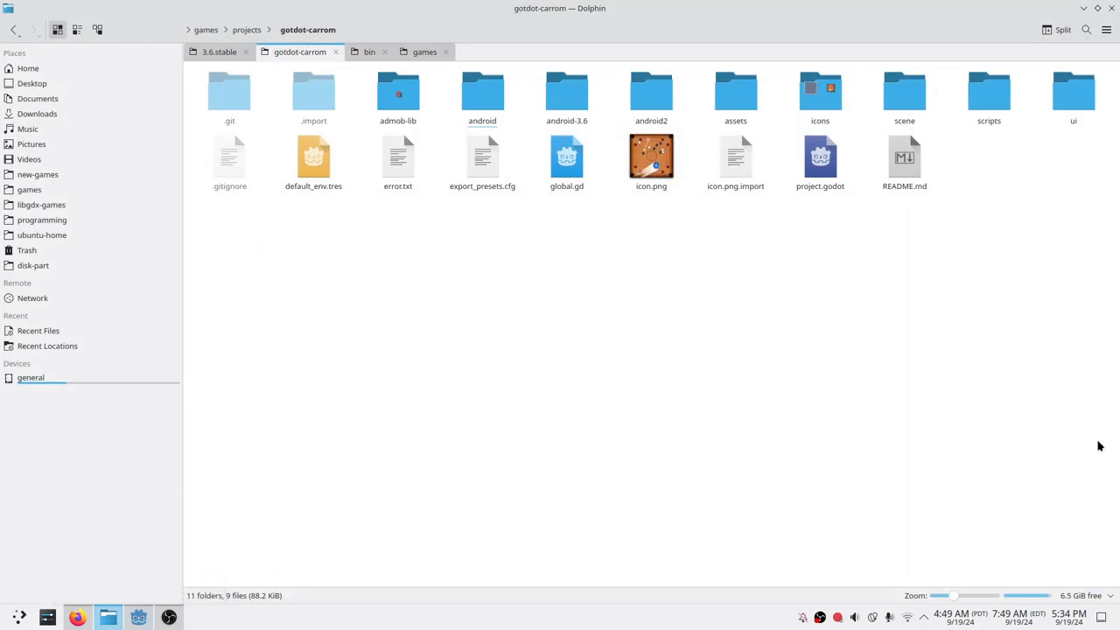
pyautogui.moveTo(530, 362)
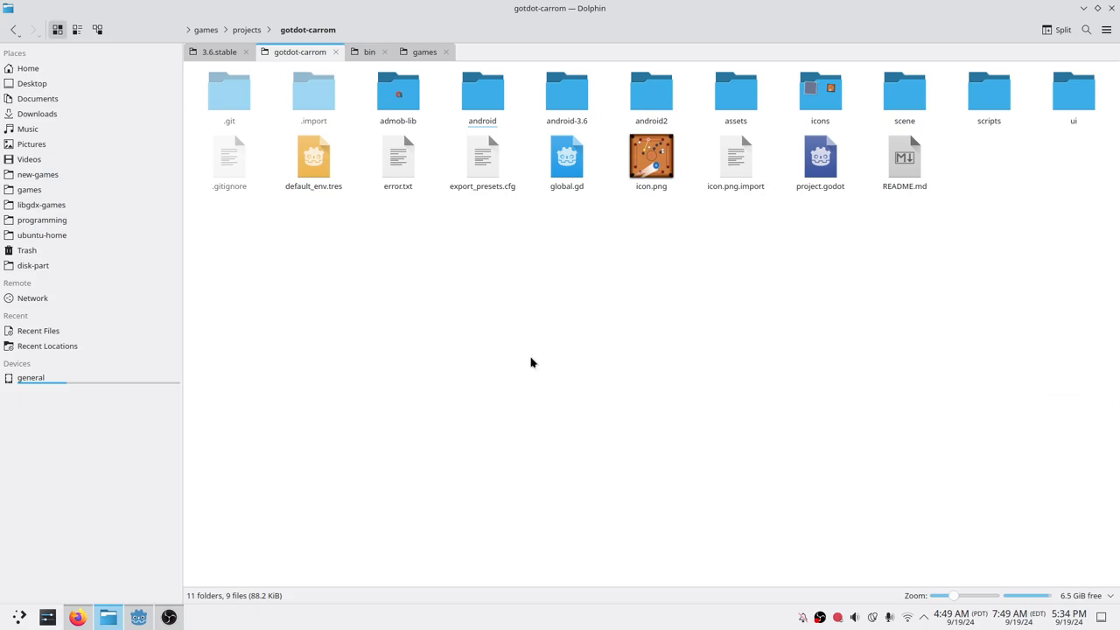
pyautogui.moveTo(139, 617)
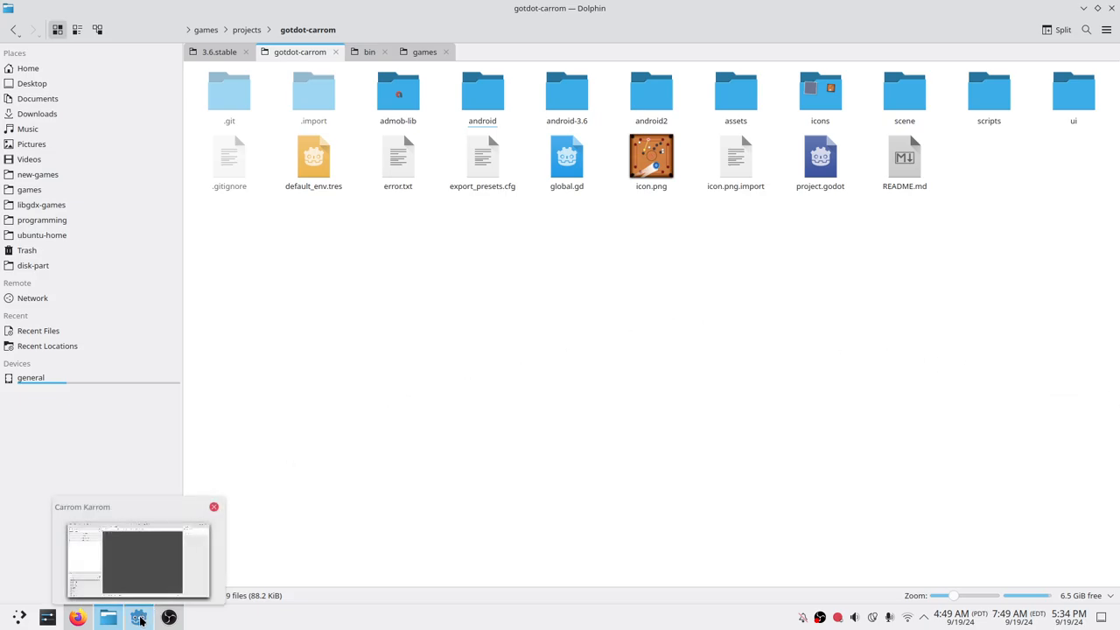
pyautogui.click(77, 617)
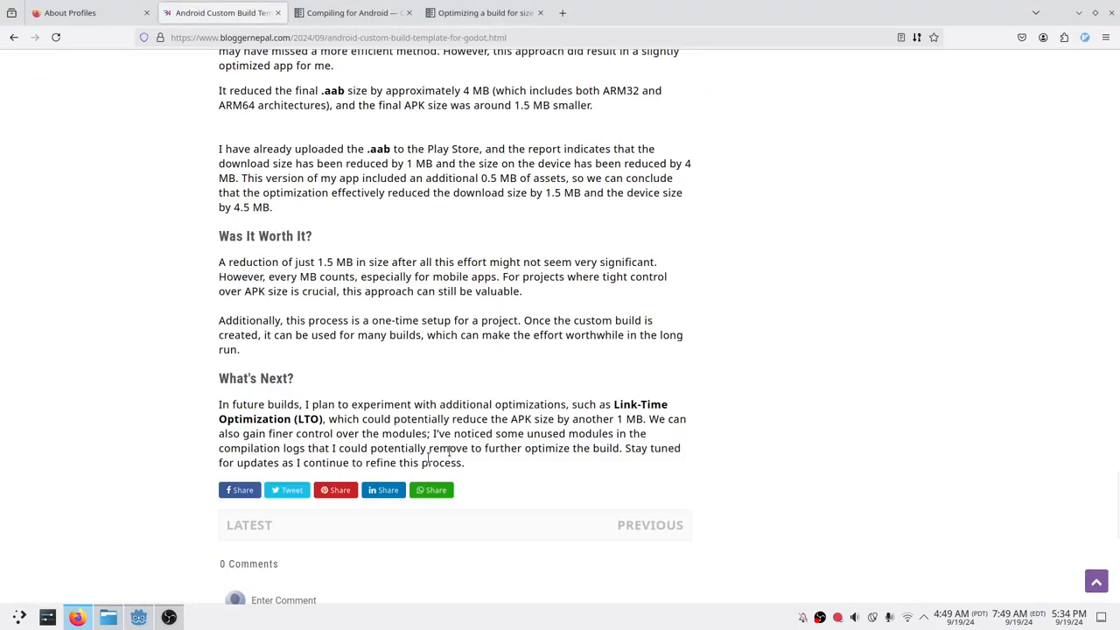
pyautogui.scroll(3)
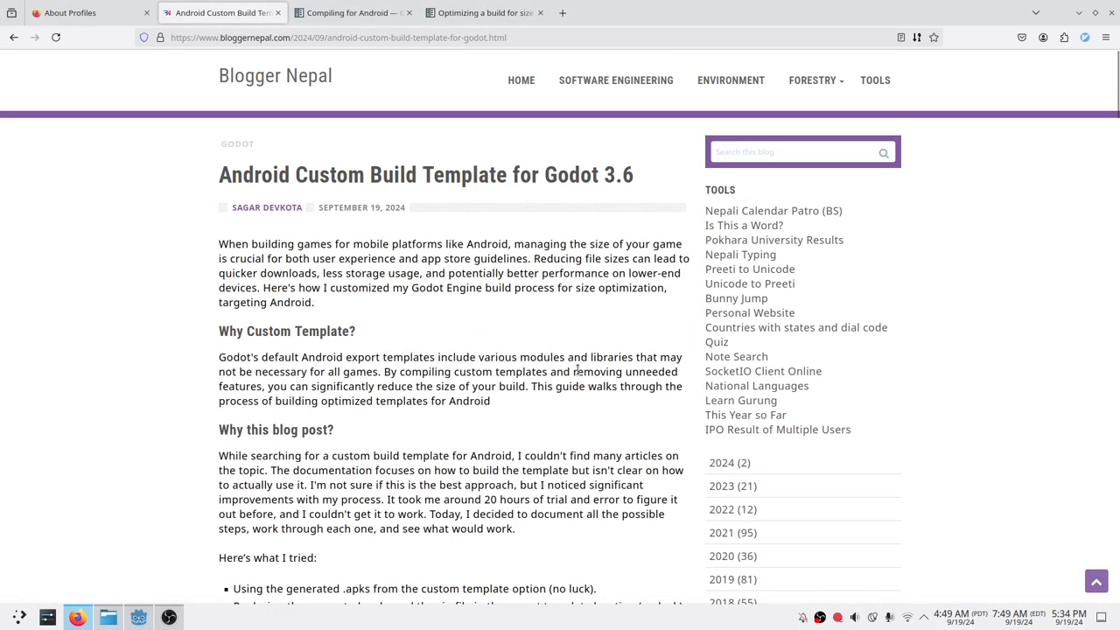
pyautogui.moveTo(501, 343)
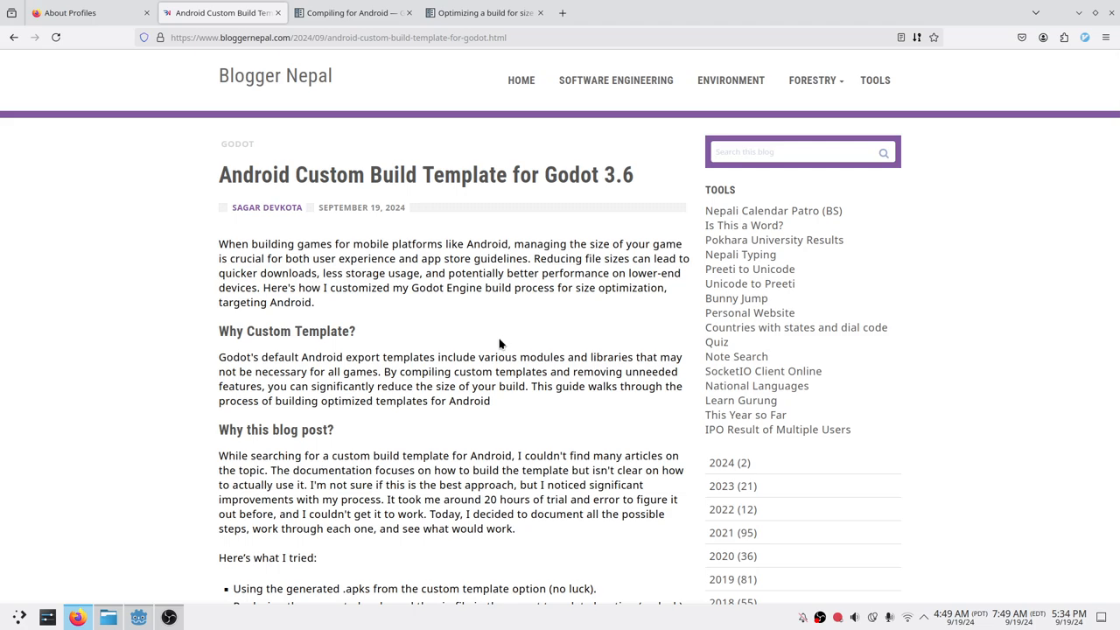